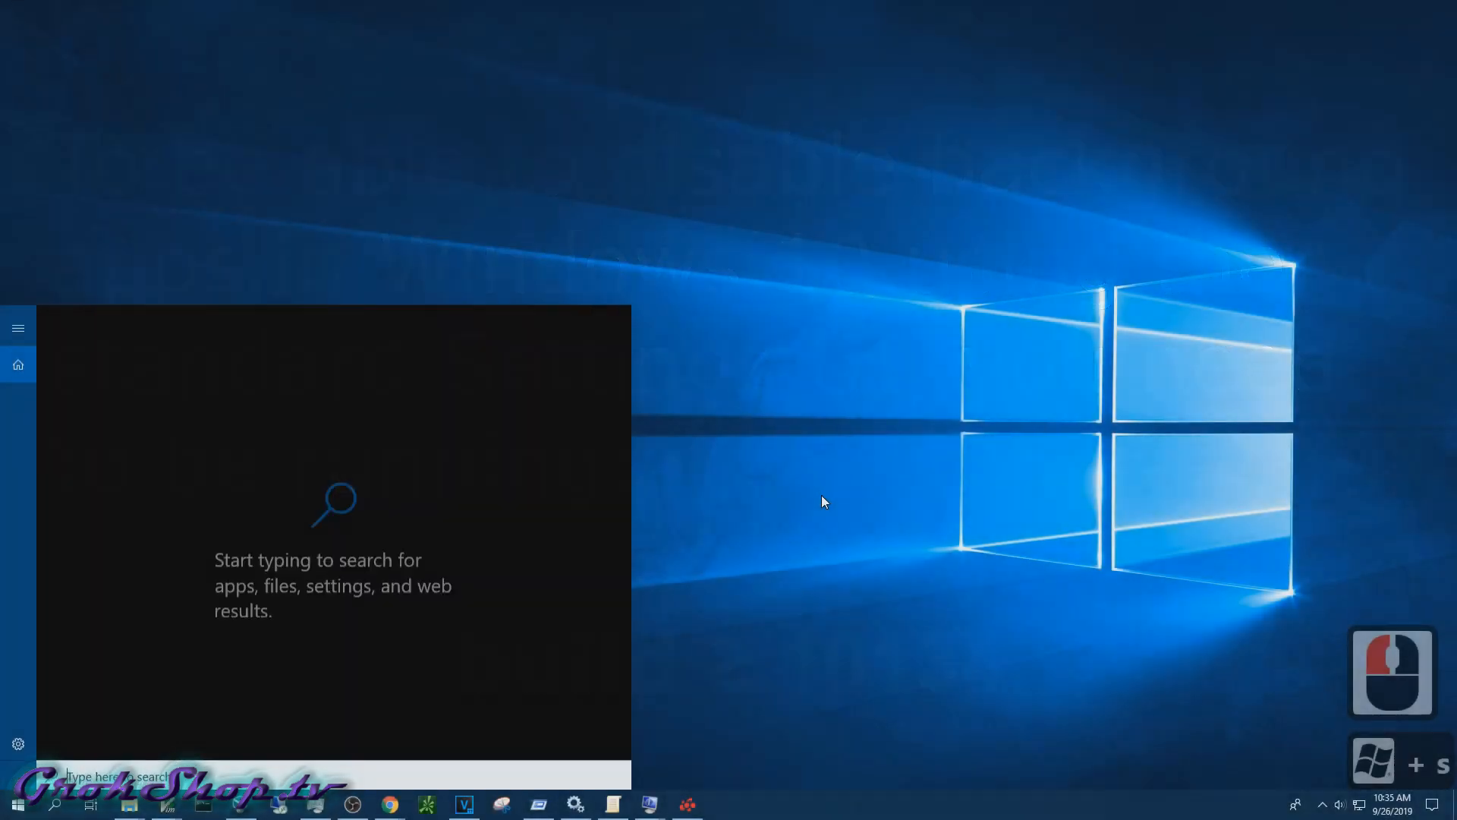
Step: Find System Information by searching 'sys' and show the system summary
{"action": "type", "text": "syst"}
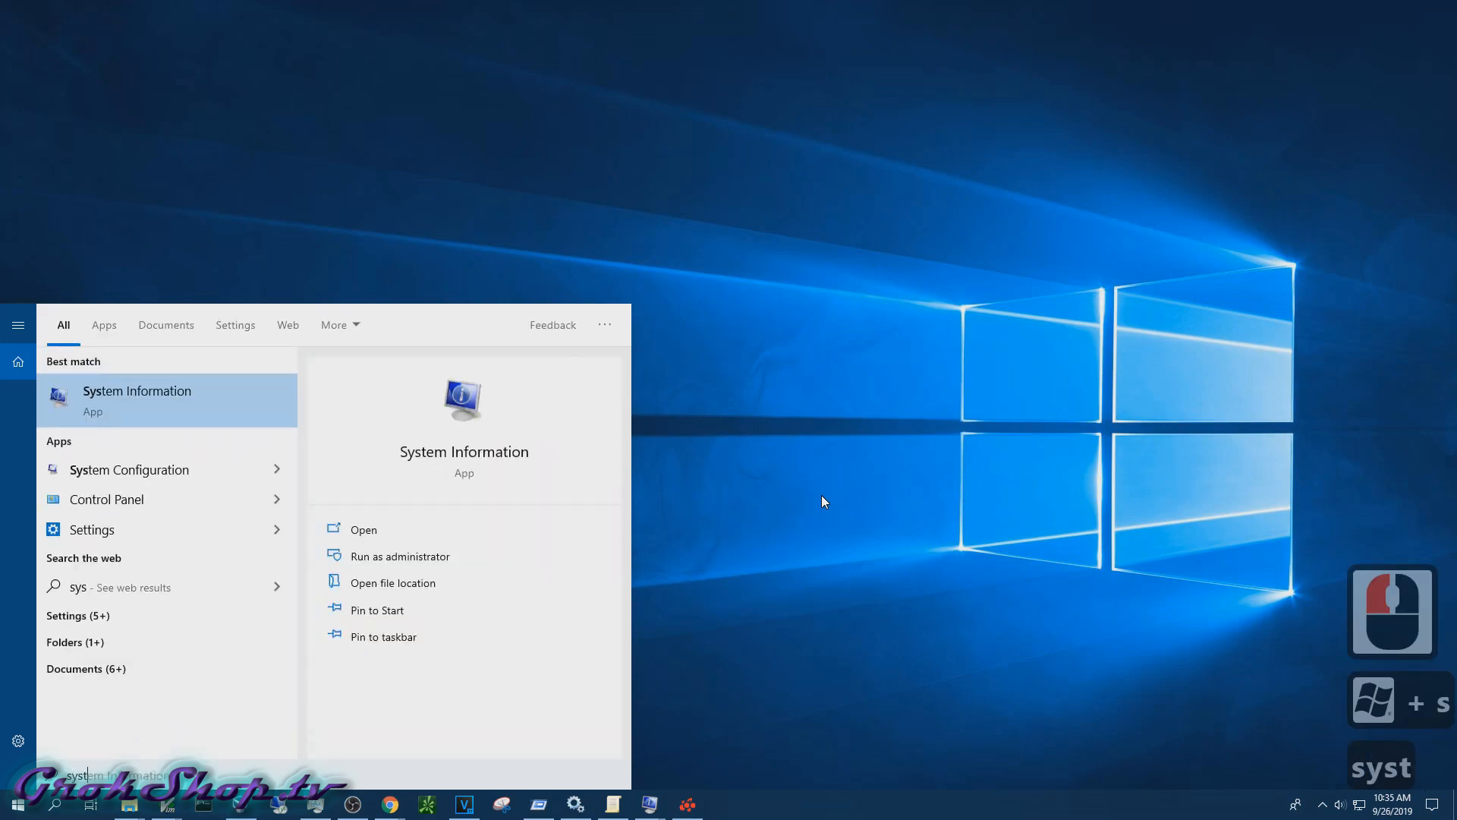
{"action": "left_click", "coordinate": [362, 529]}
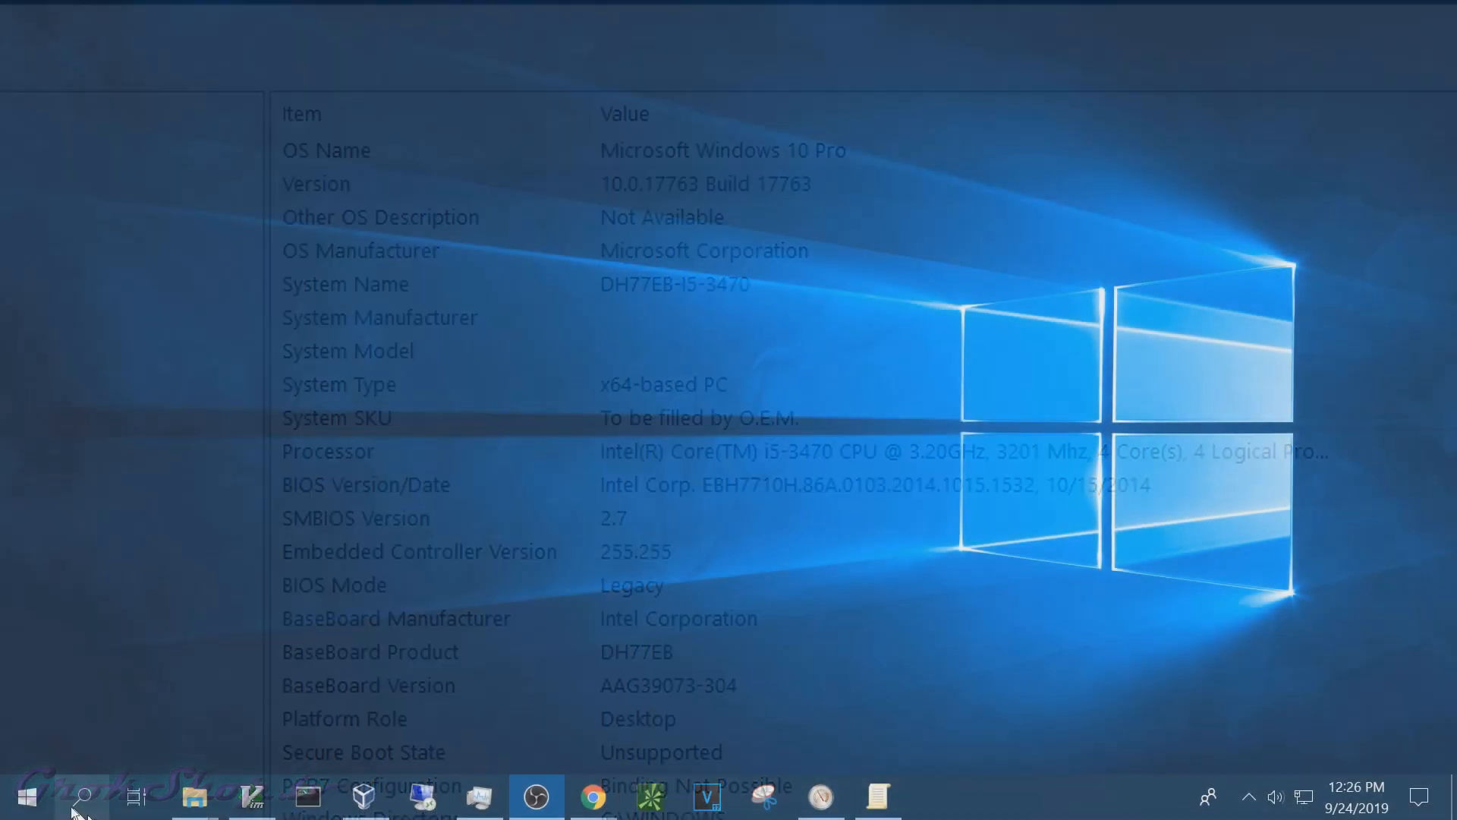
Step: Reach the Privacy settings from Start and bring App permissions into view
{"action": "left_click", "coordinate": [29, 792]}
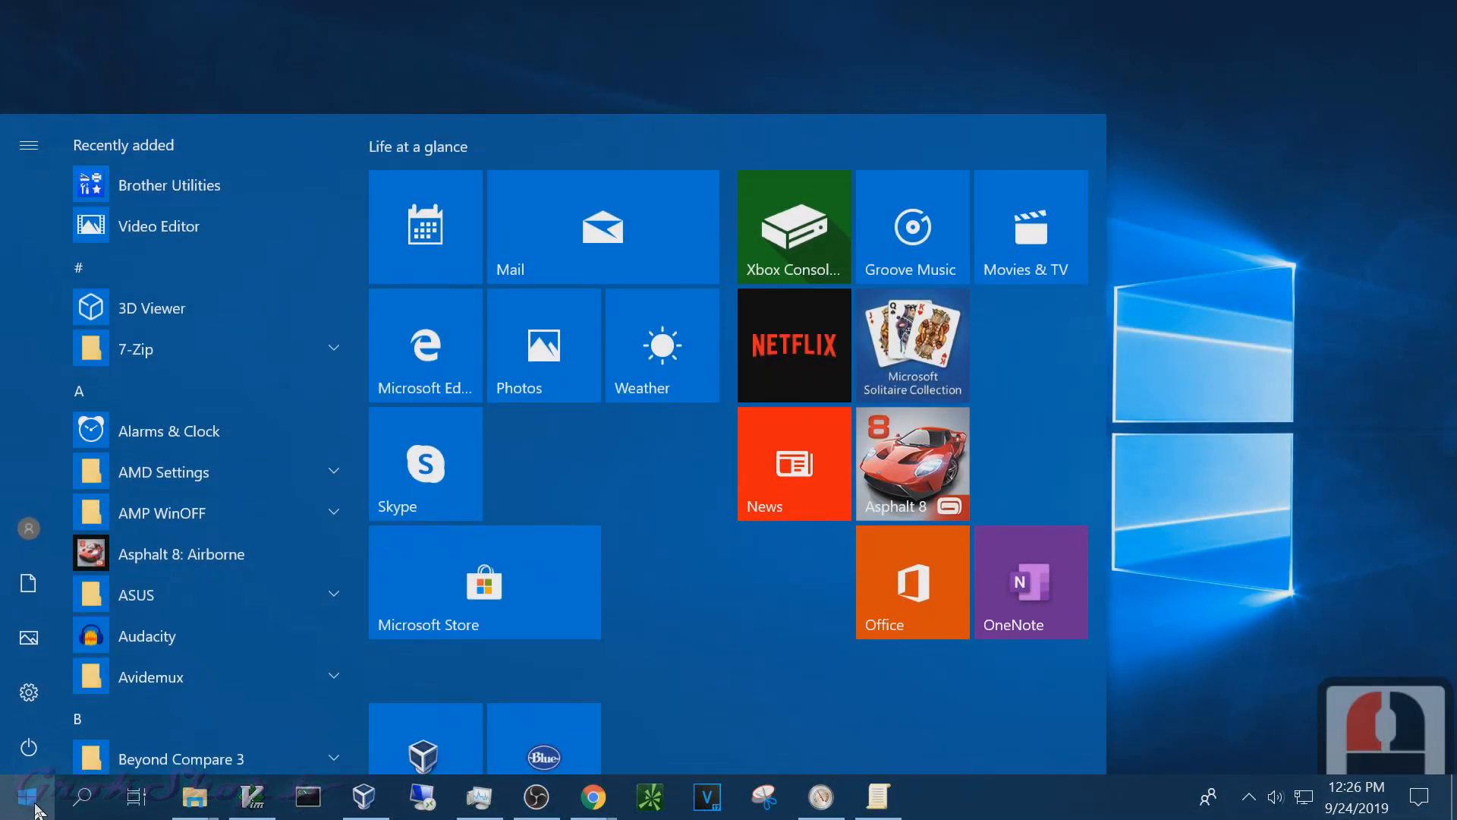
{"action": "left_click", "coordinate": [27, 692]}
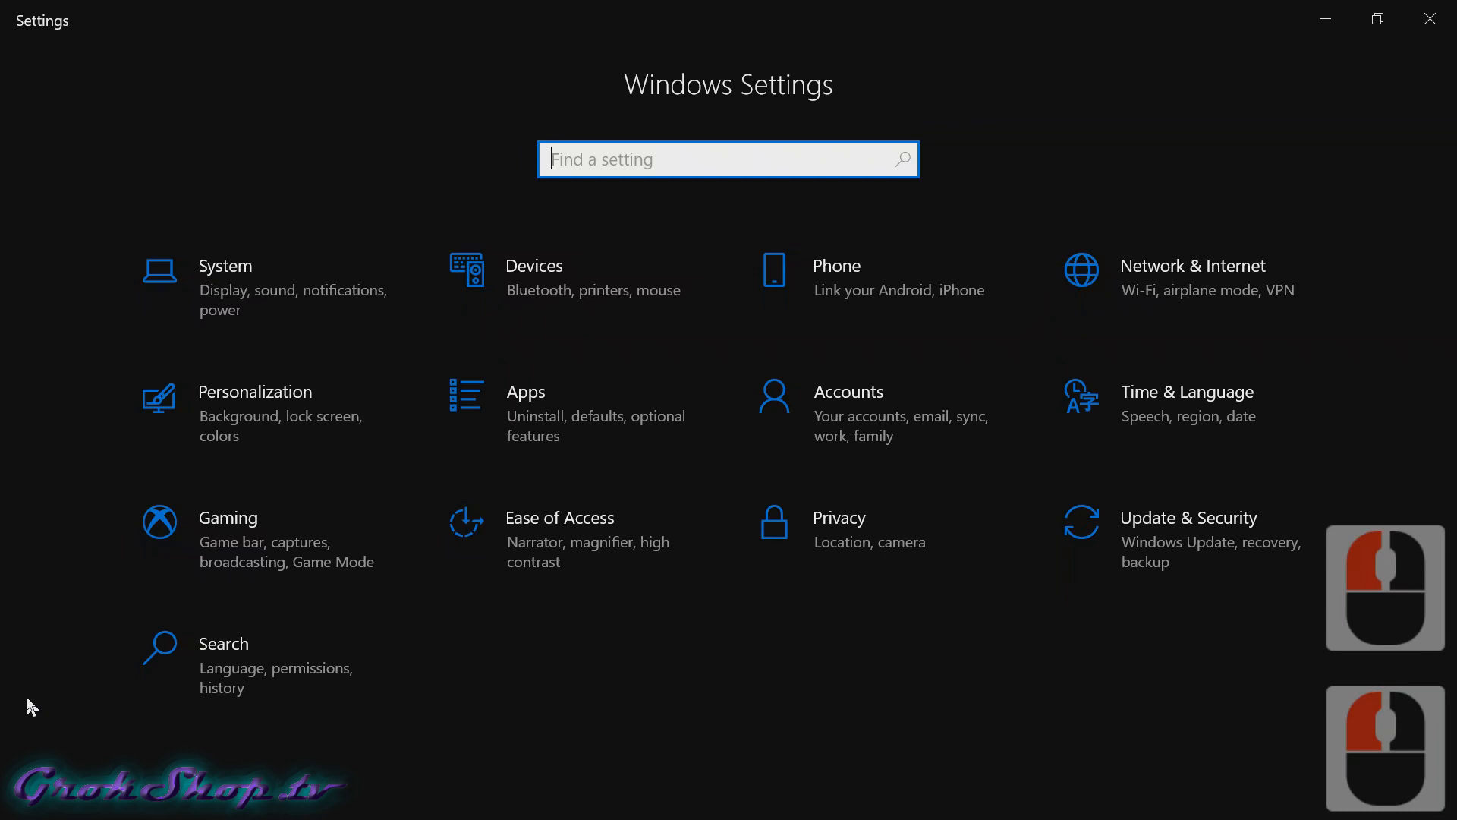
{"action": "mouse_move", "coordinate": [834, 545]}
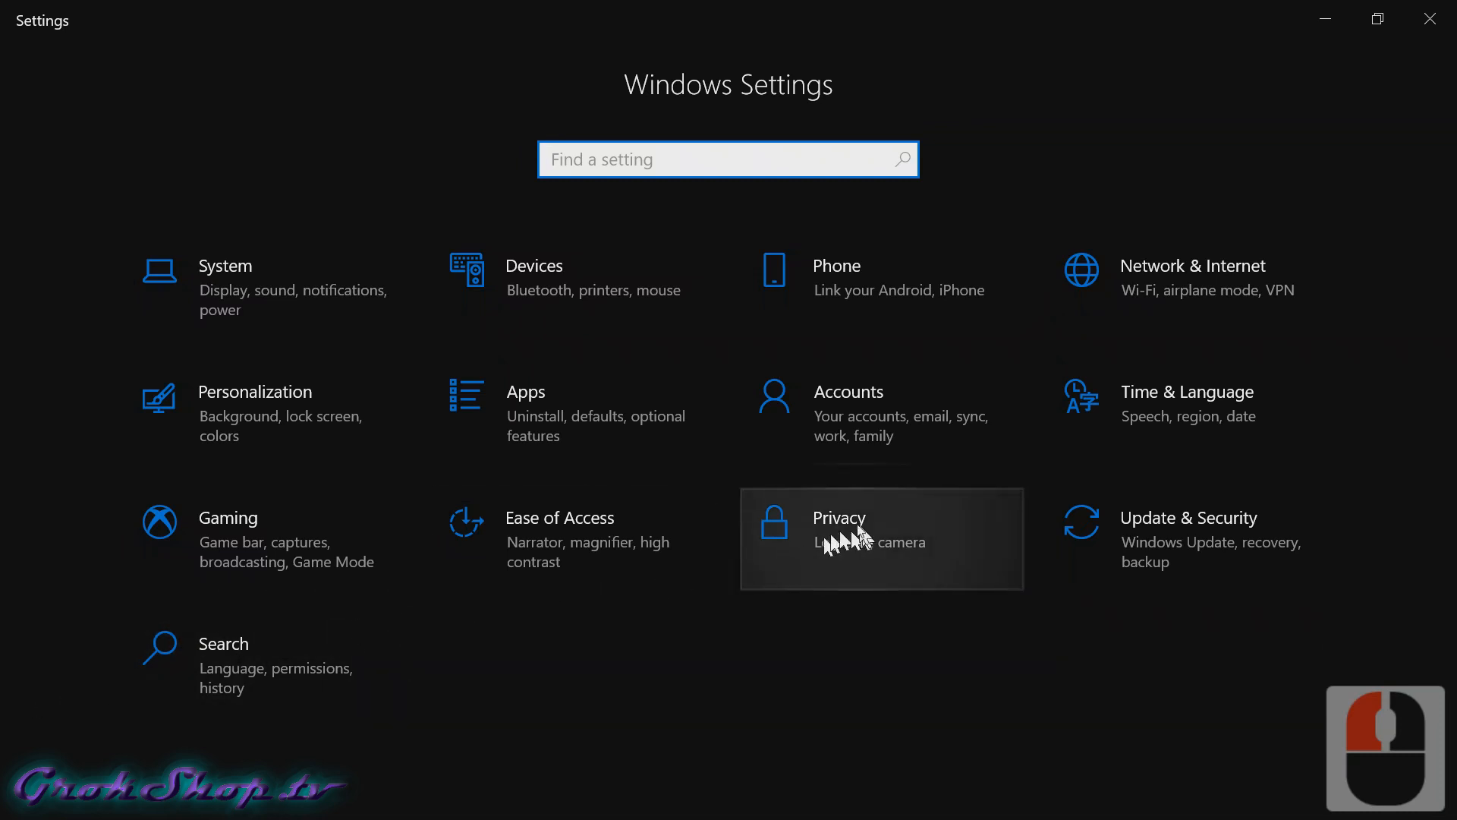
{"action": "left_click", "coordinate": [869, 533]}
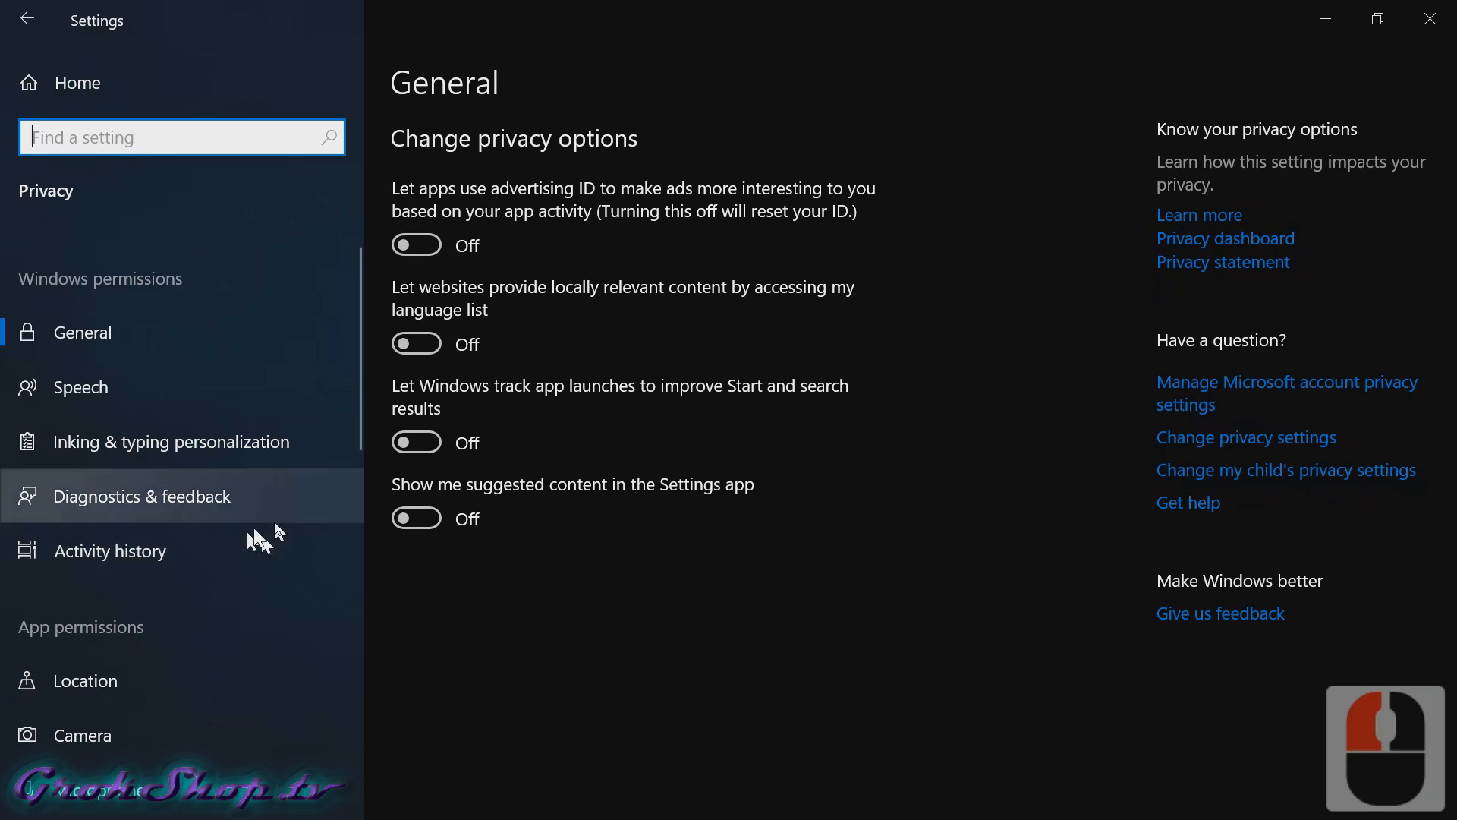
{"action": "scroll", "scroll_direction": "down", "scroll_amount": 3}
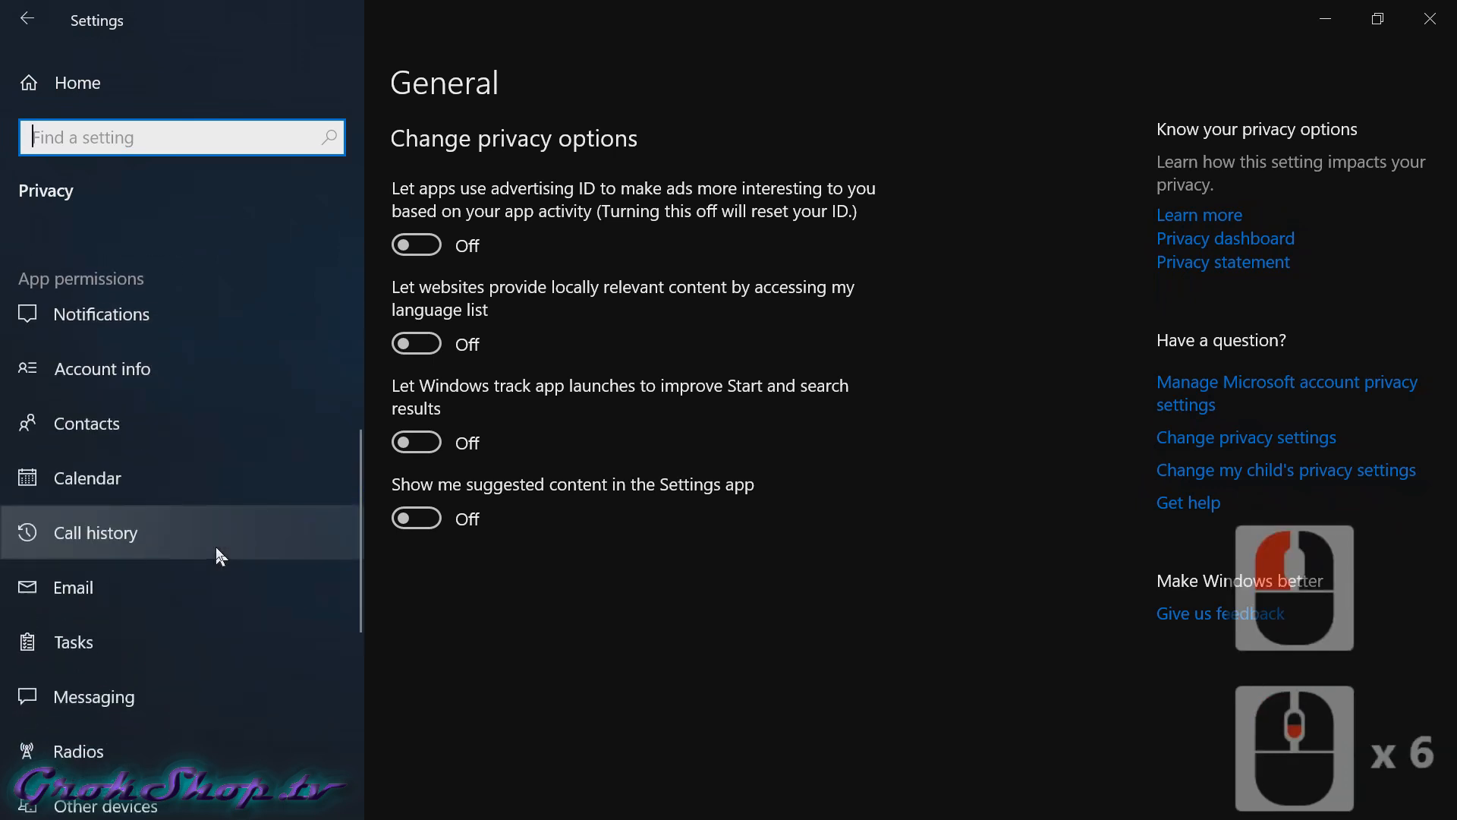
{"action": "scroll", "scroll_direction": "down", "scroll_amount": 3}
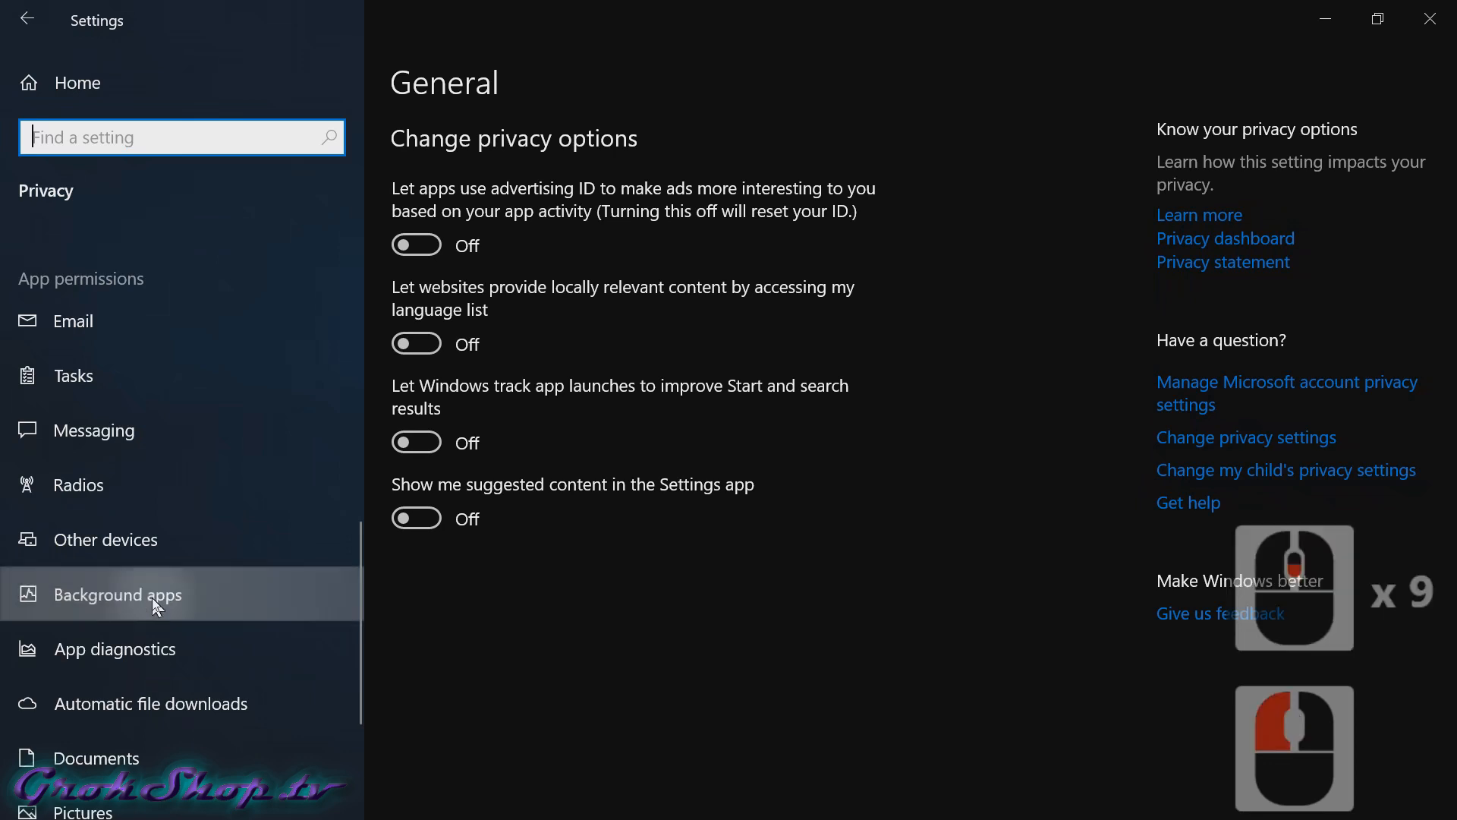
Step: Show the Background apps page and review the per-app background toggles, all still On
{"action": "left_click", "coordinate": [117, 595]}
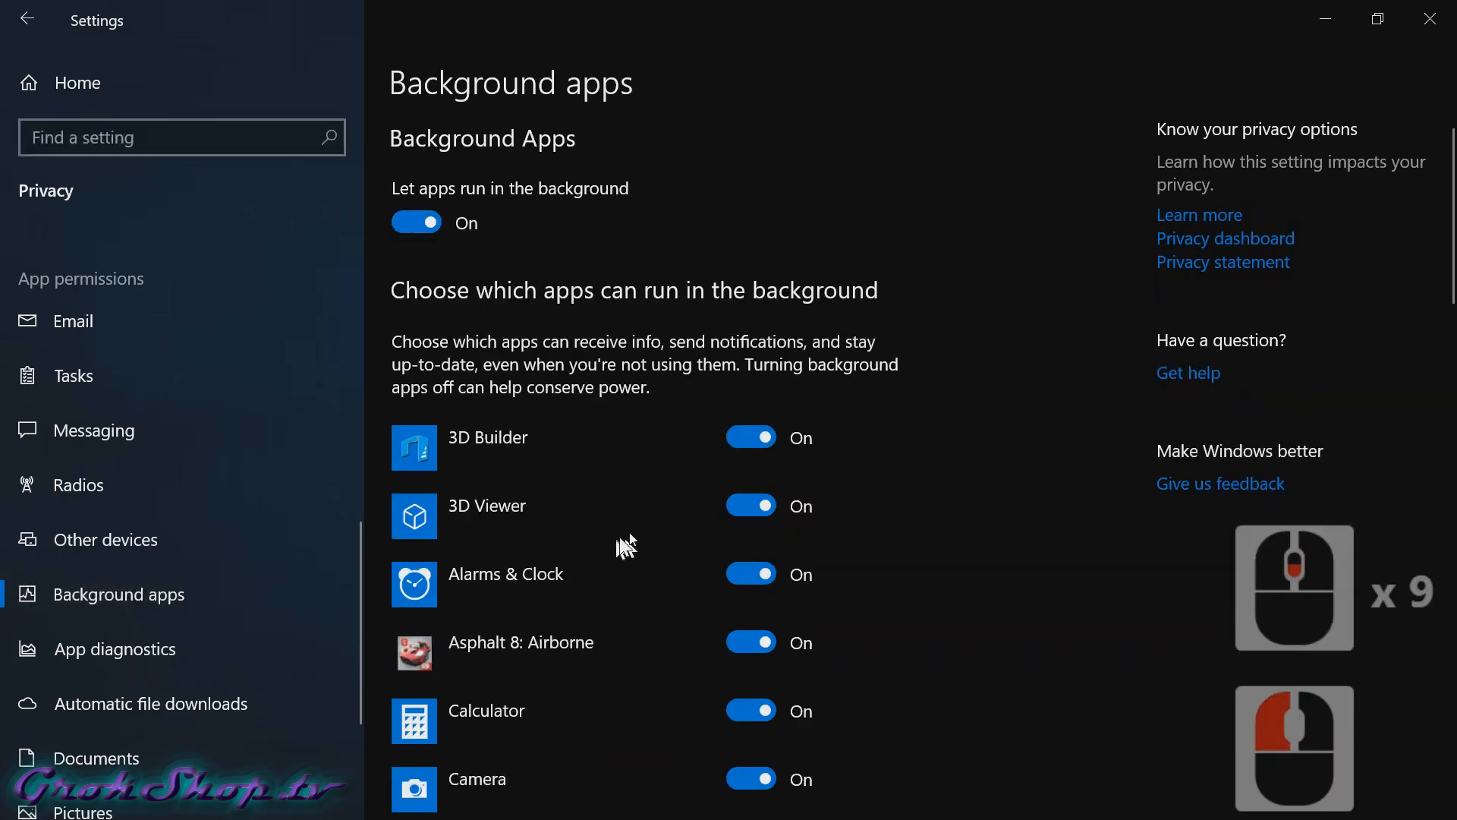
{"action": "scroll", "scroll_direction": "down", "scroll_amount": 3}
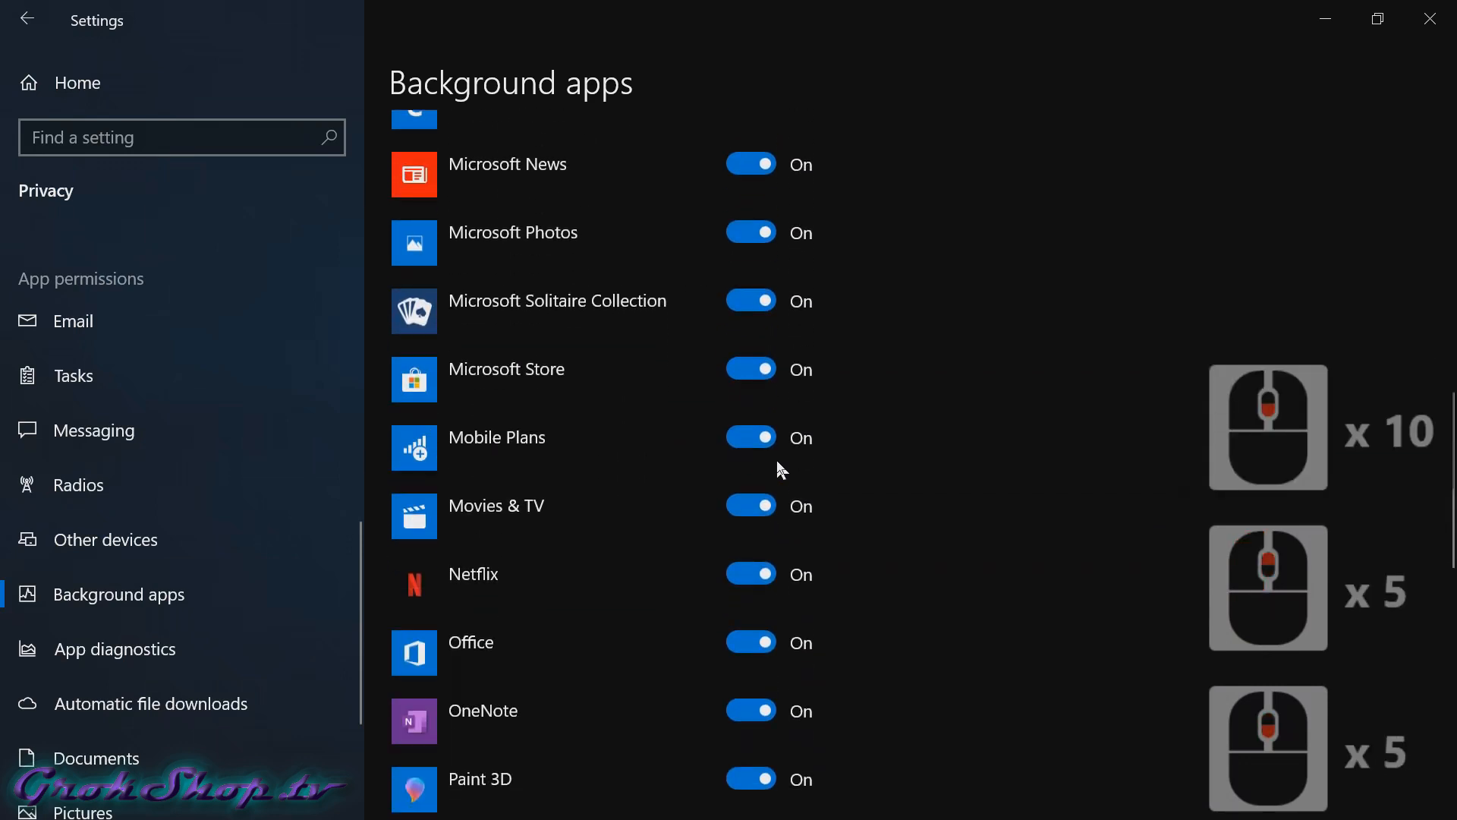
{"action": "scroll", "scroll_direction": "up", "scroll_amount": 3}
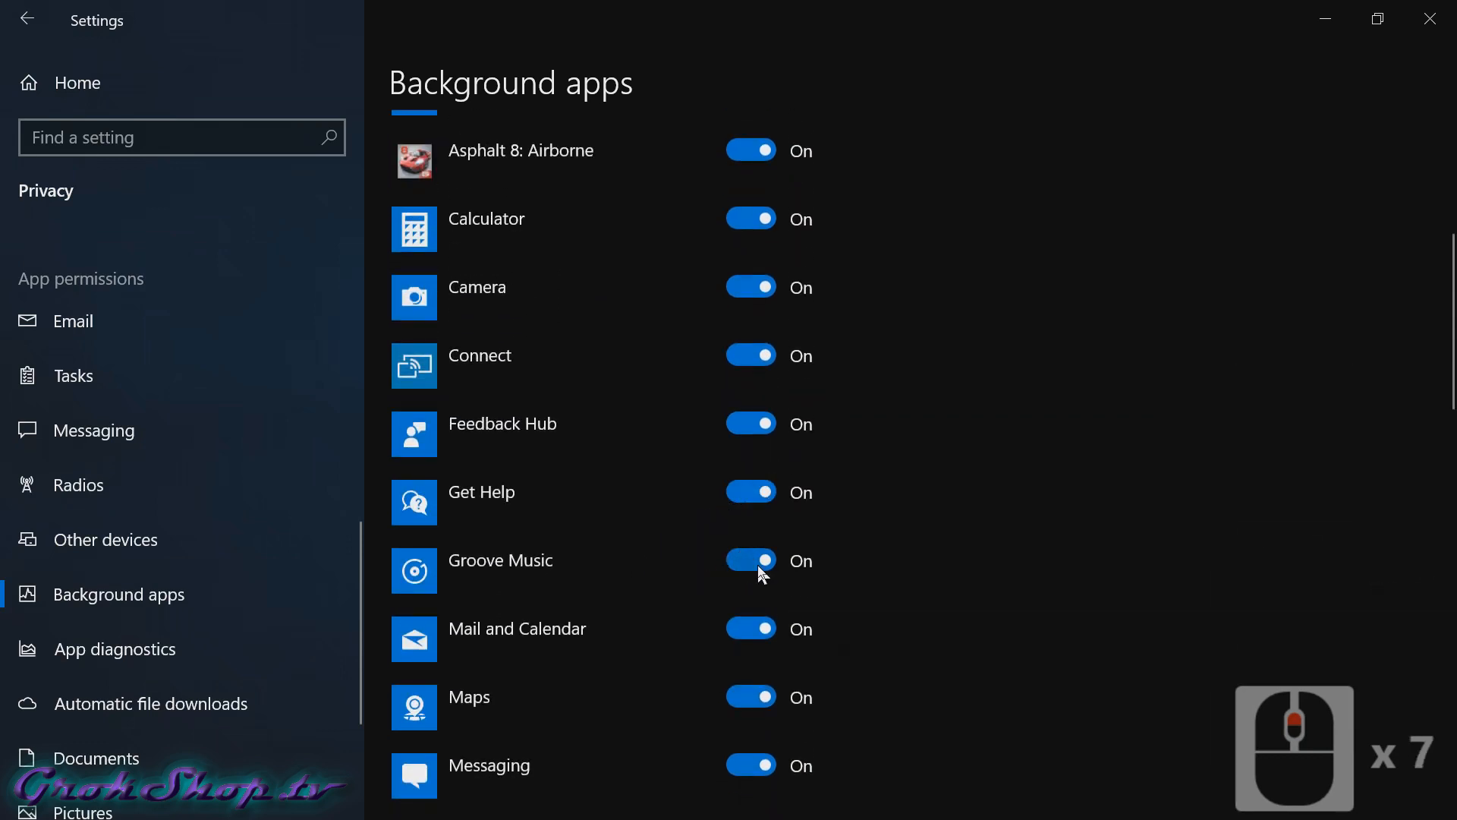
{"action": "scroll", "scroll_direction": "down", "scroll_amount": 3}
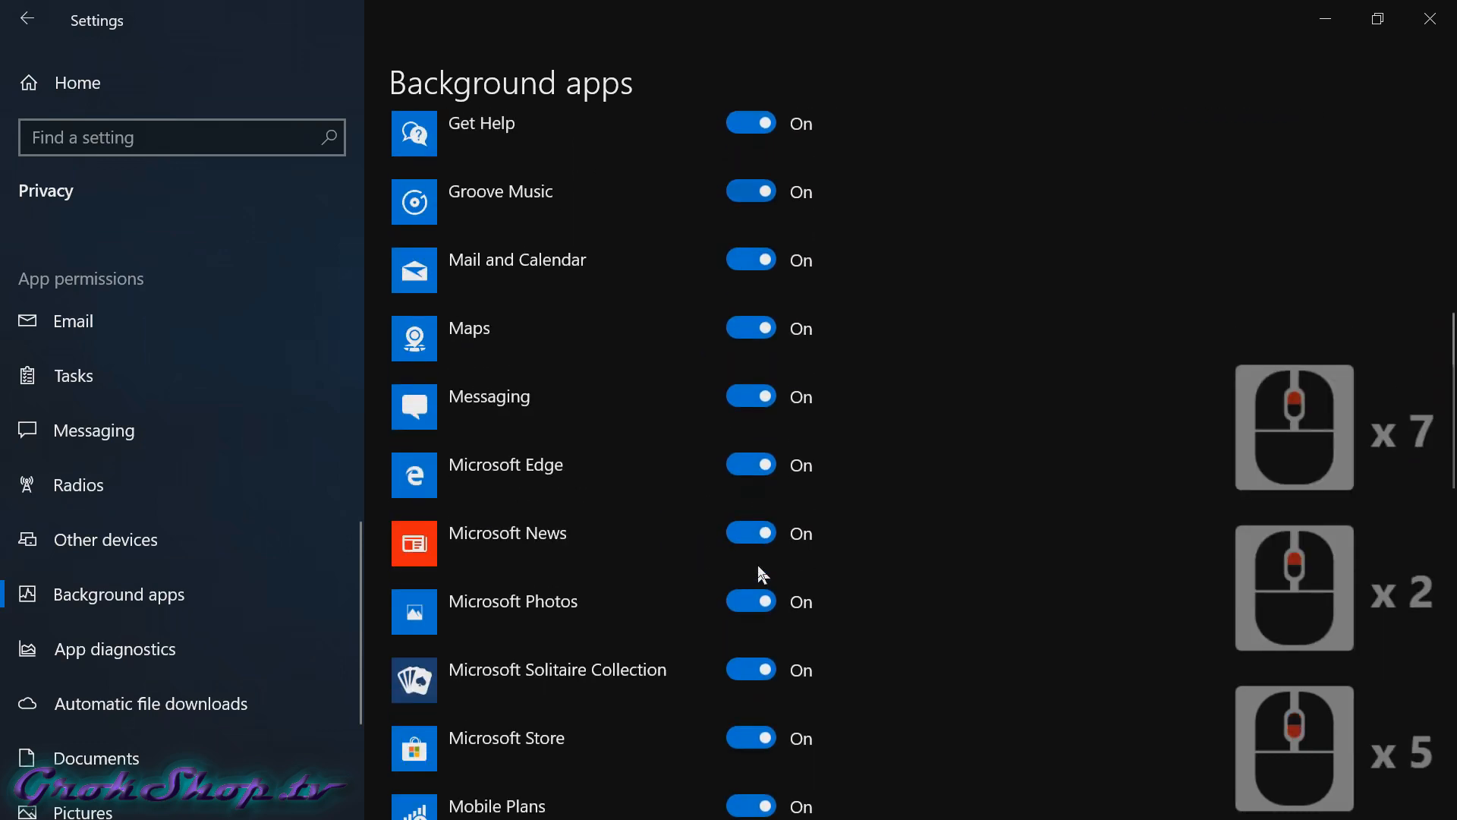
{"action": "scroll", "scroll_direction": "down", "scroll_amount": 3}
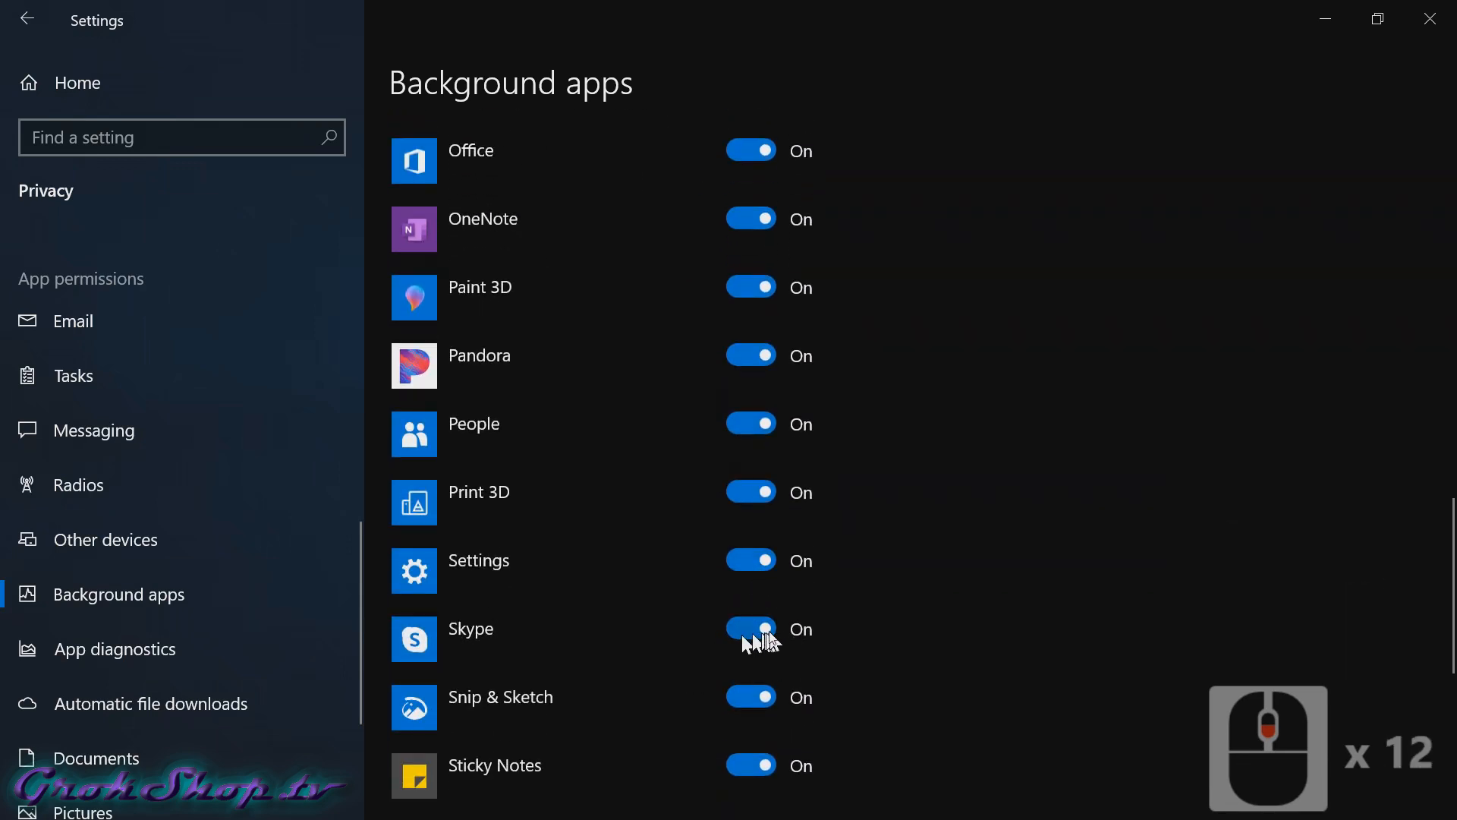
{"action": "scroll", "scroll_direction": "up", "scroll_amount": 3}
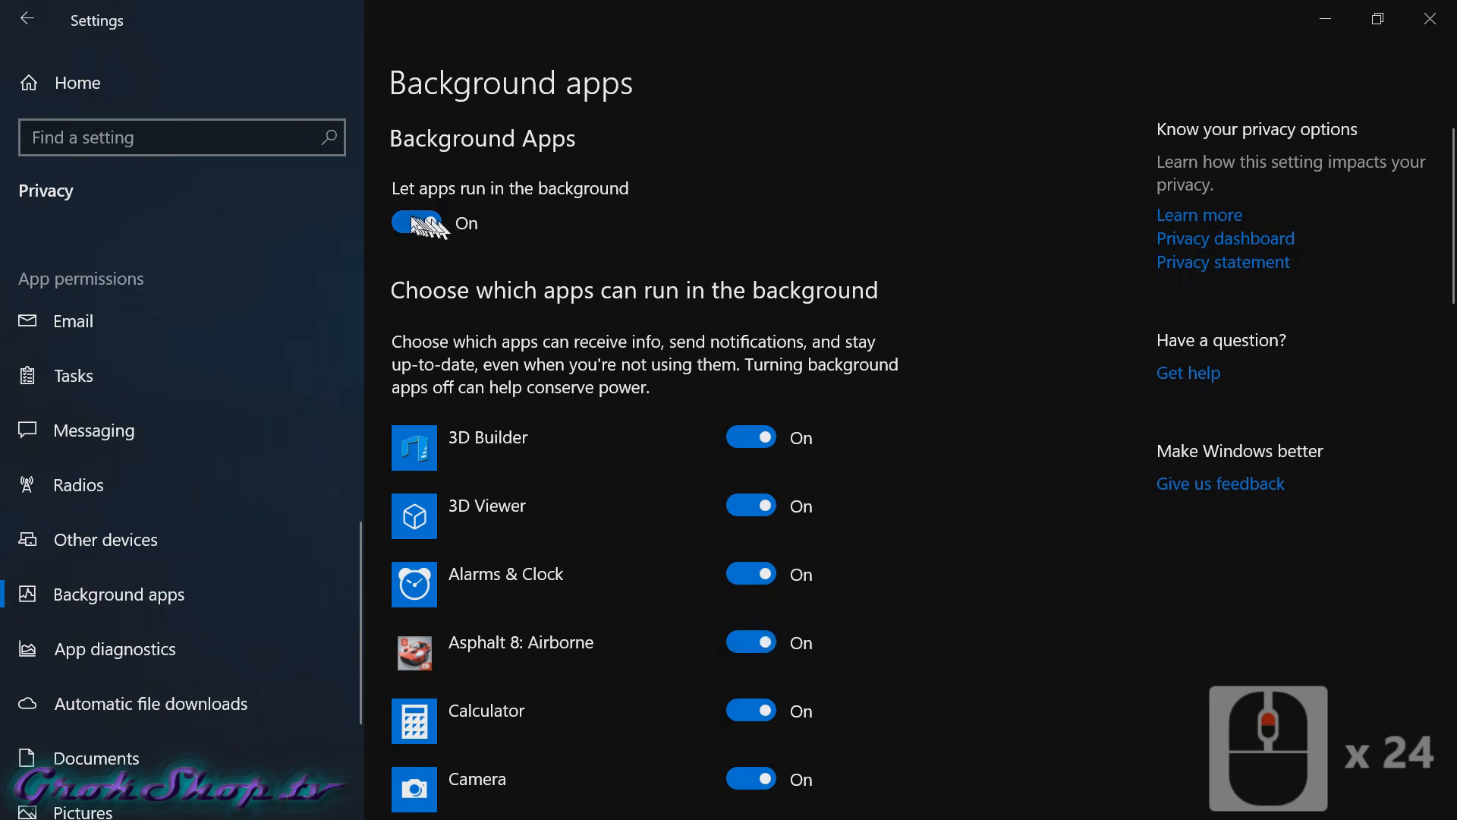
Step: Switch 'Let apps run in the background' Off, confirm every app shows Off, and close Settings
{"action": "left_click", "coordinate": [416, 222]}
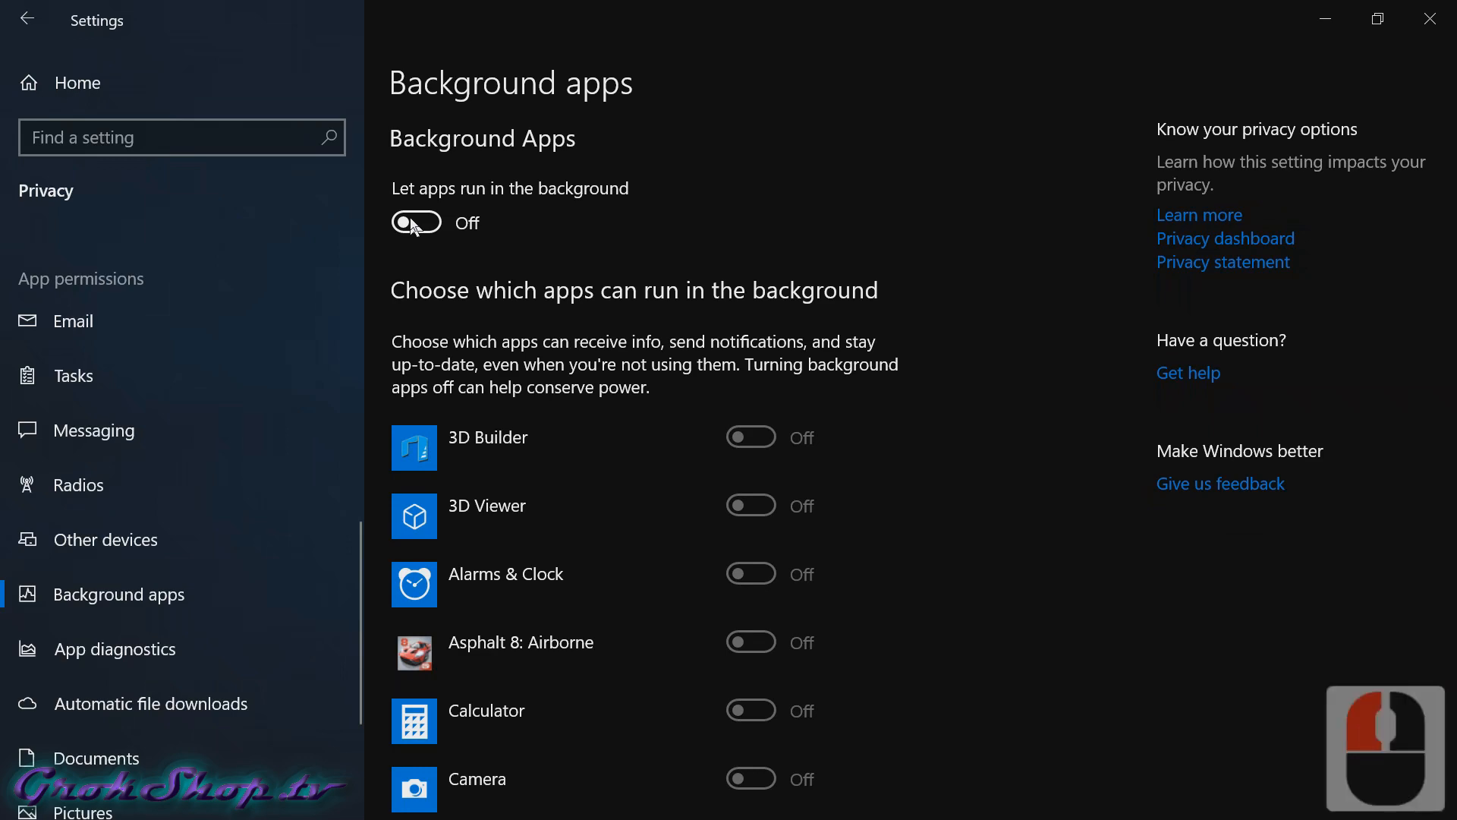
{"action": "scroll", "scroll_direction": "down", "scroll_amount": 3}
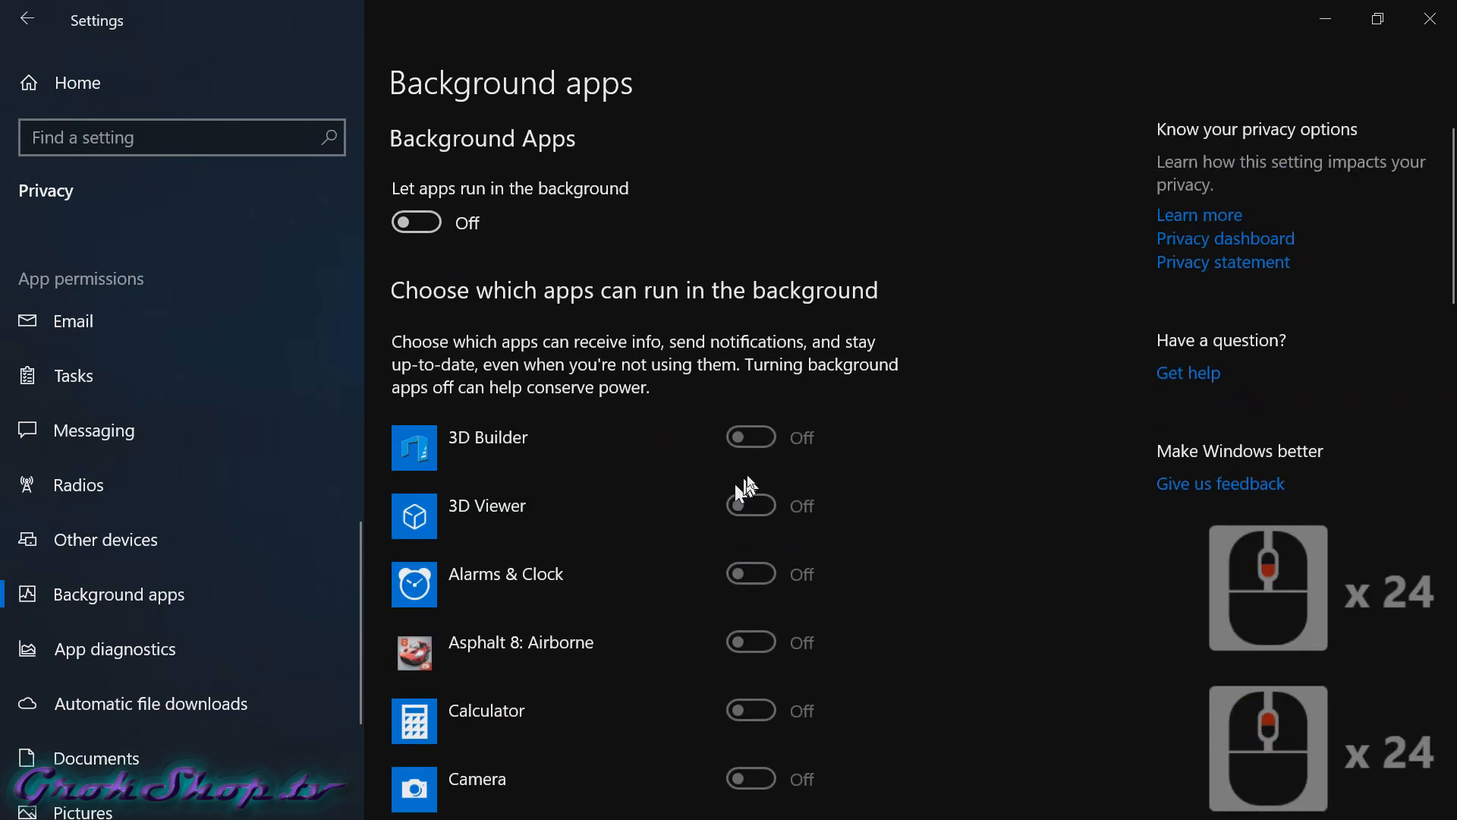
{"action": "mouse_move", "coordinate": [1427, 20]}
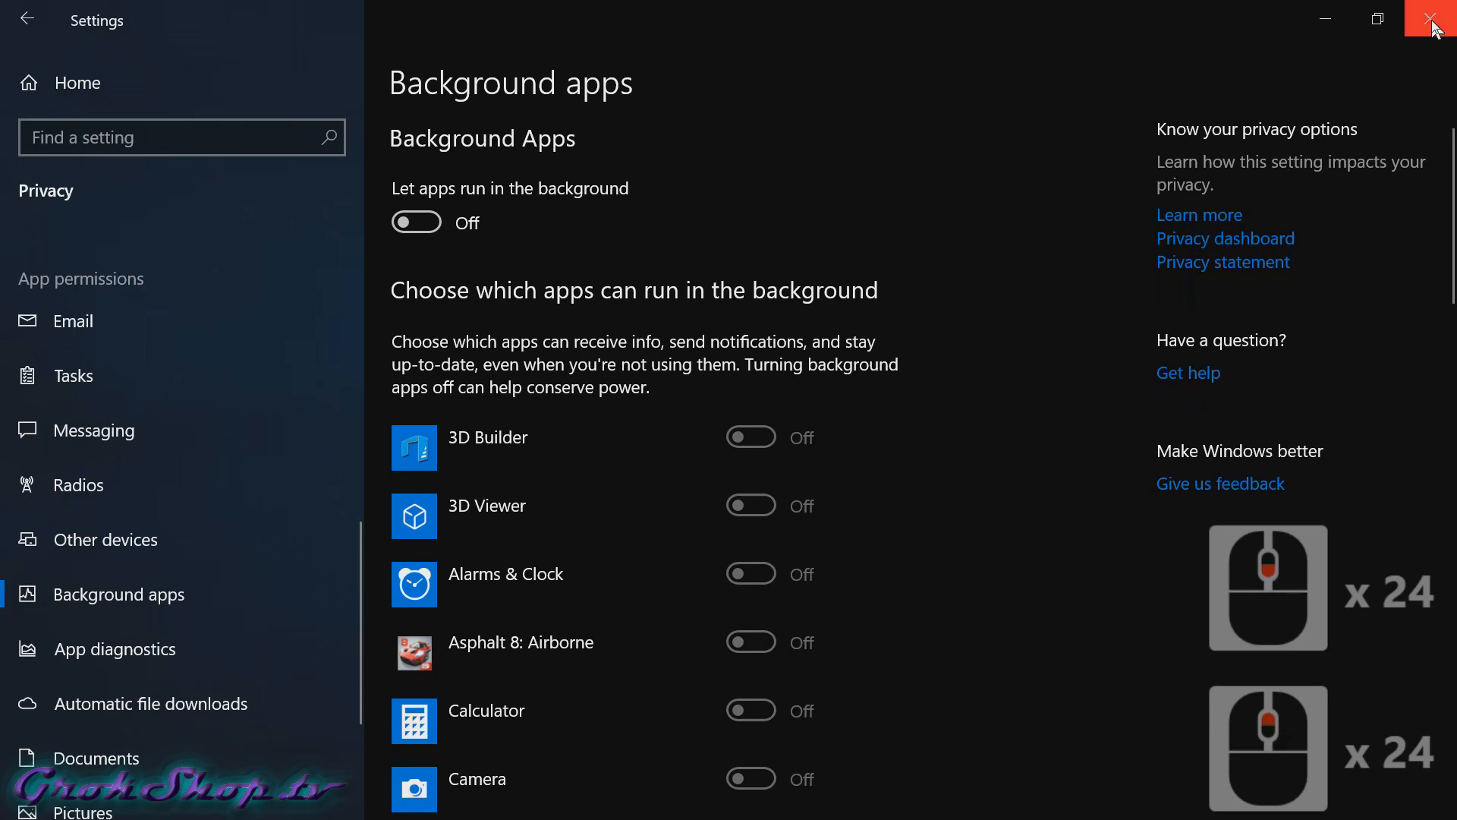
{"action": "mouse_move", "coordinate": [1348, 114]}
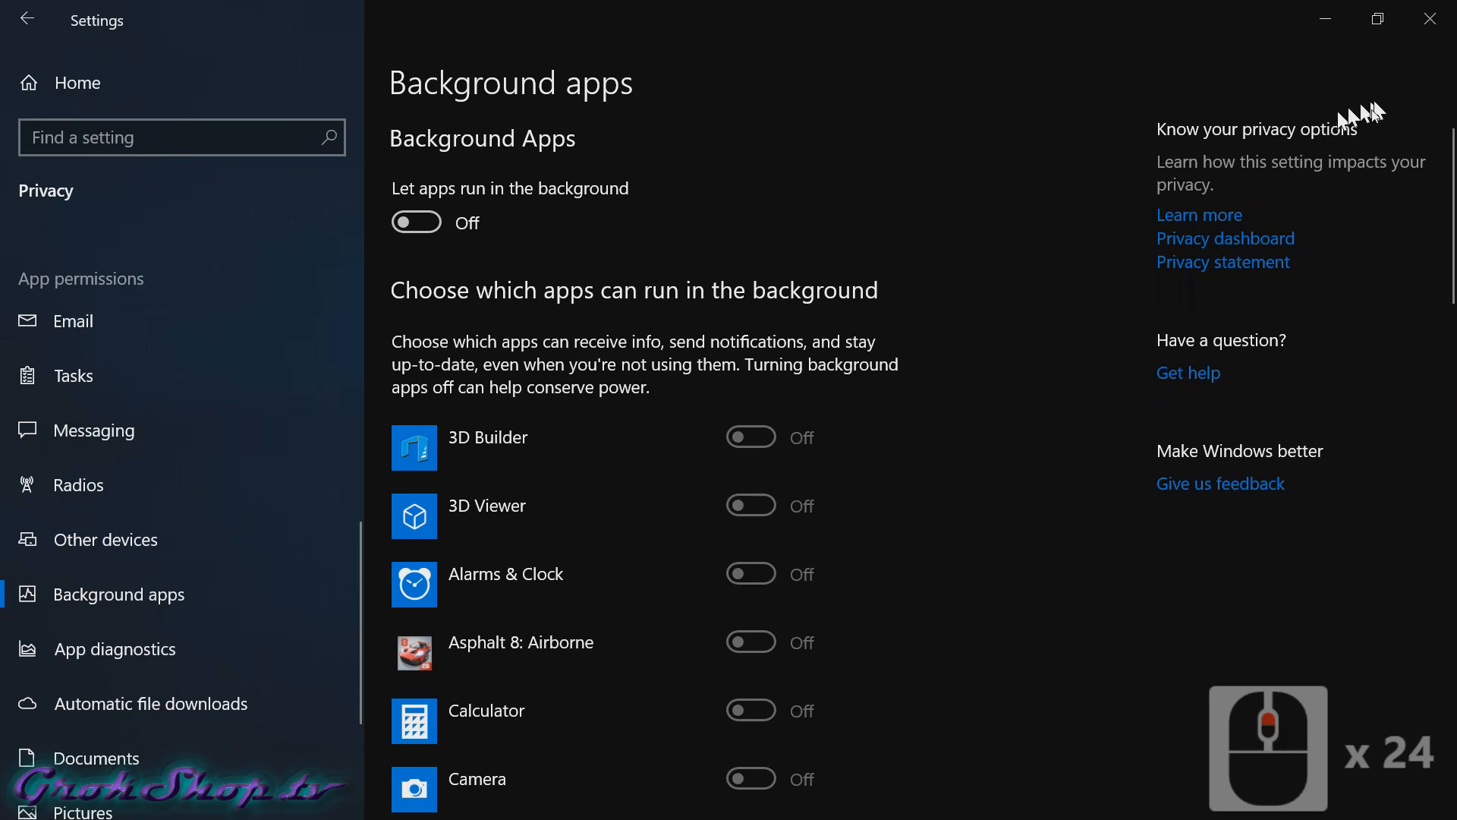
{"action": "scroll", "scroll_direction": "down", "scroll_amount": 3}
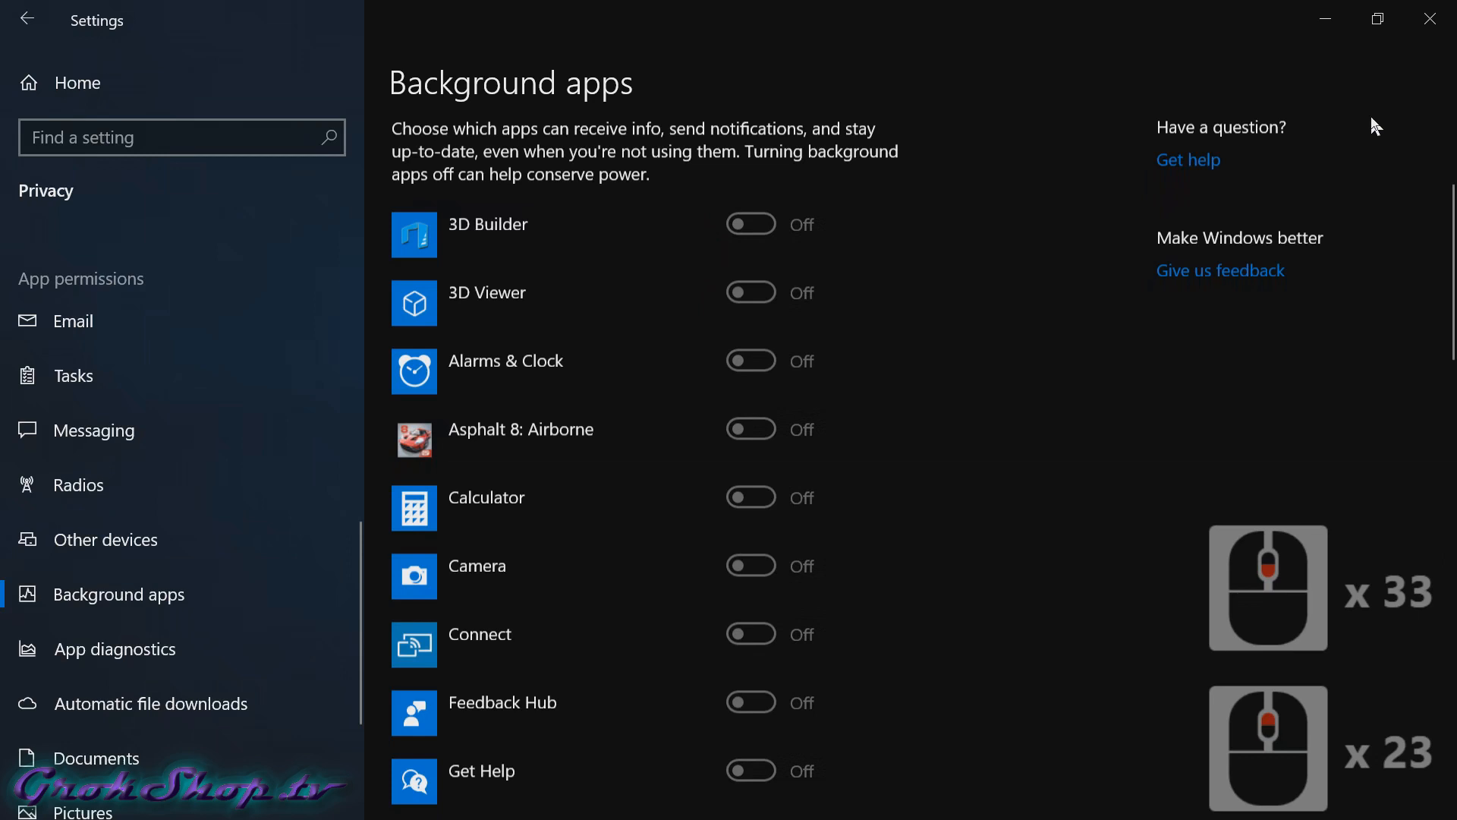
{"action": "left_click", "coordinate": [1430, 18]}
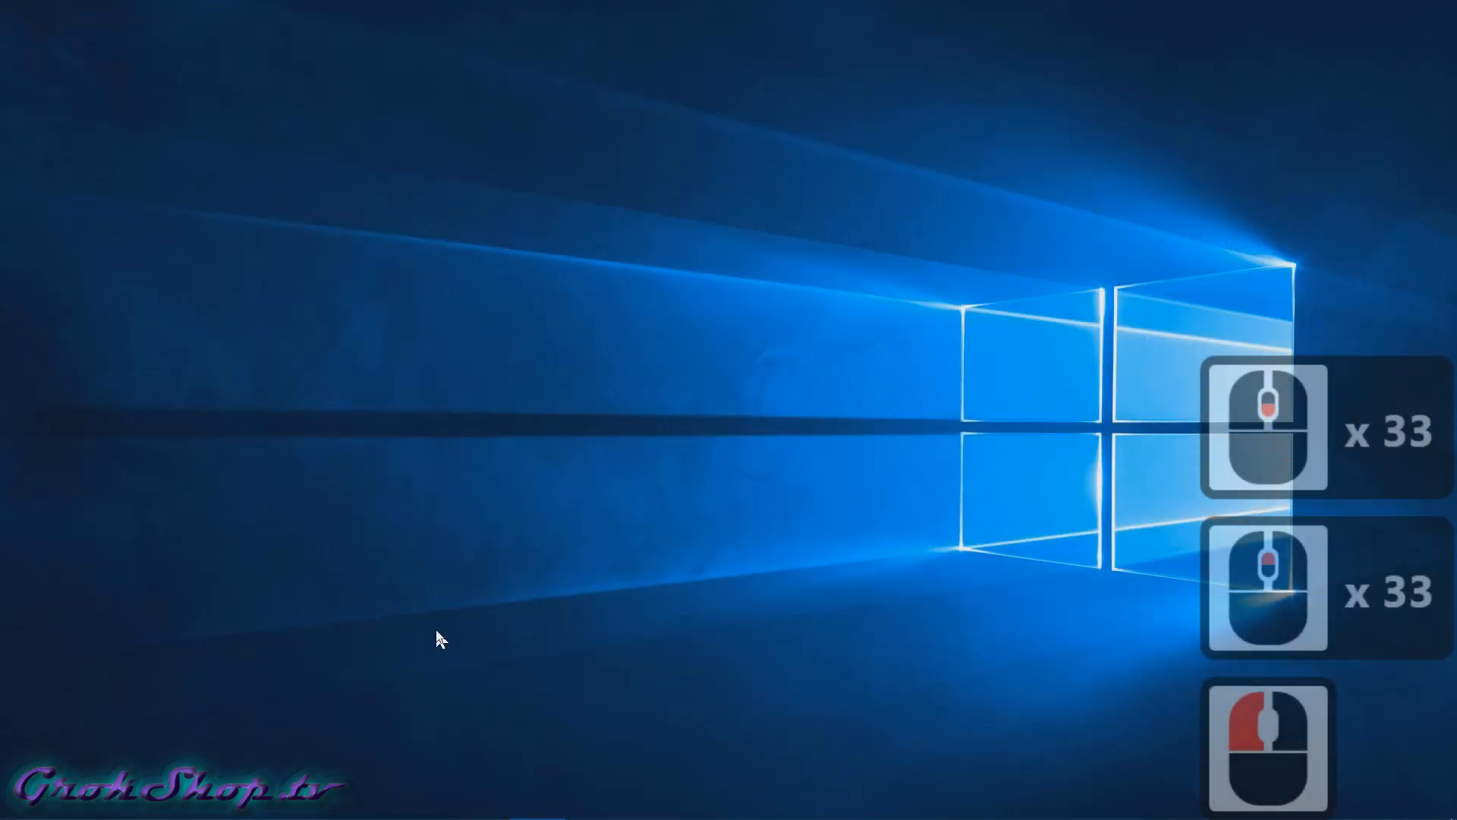
Step: Restart the computer via the Start menu's Power options
{"action": "key", "text": "Ctrl+Shift+Escape"}
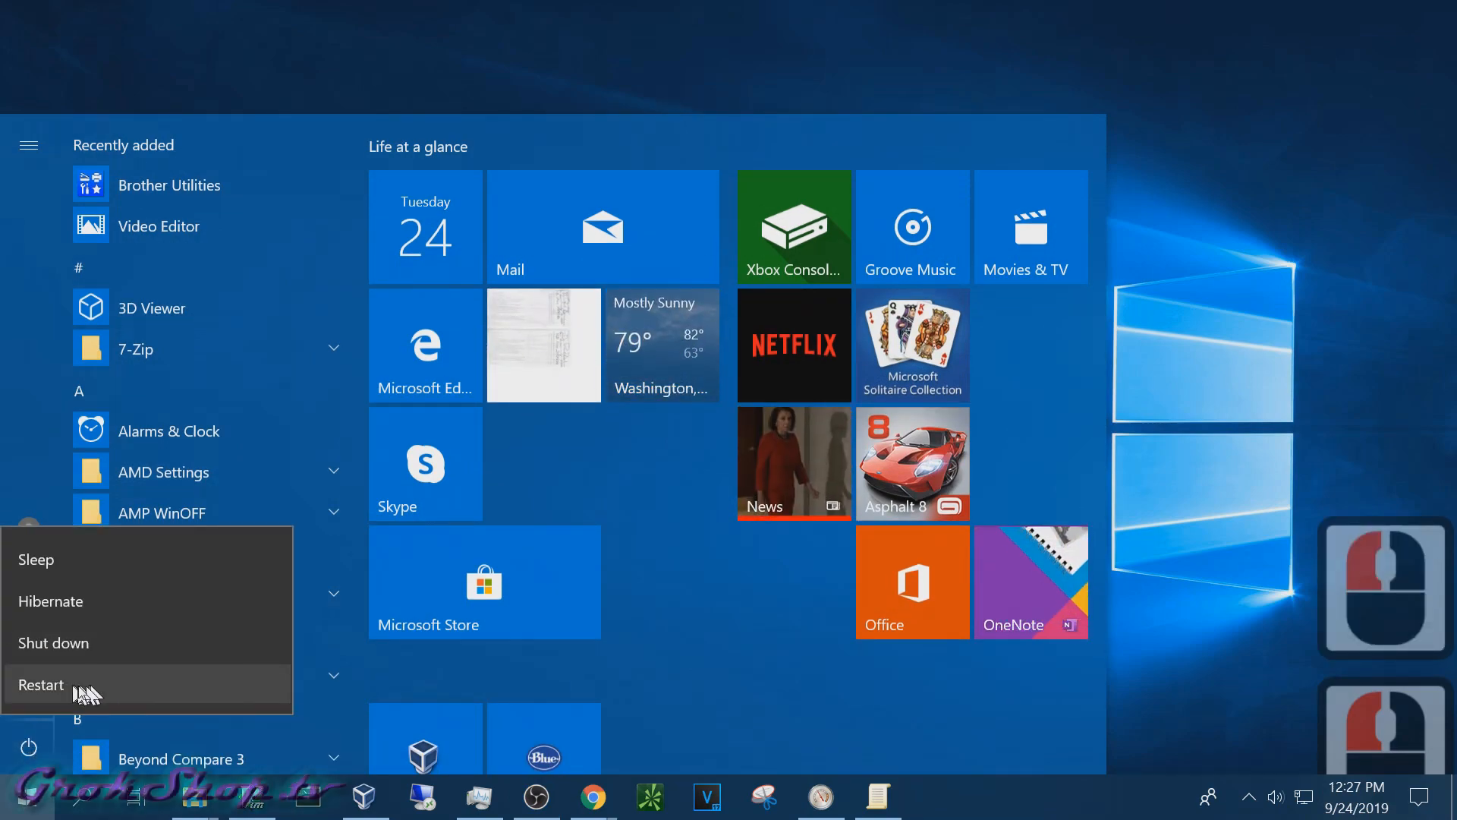
{"action": "key", "text": "Ctrl+Shift+Escape"}
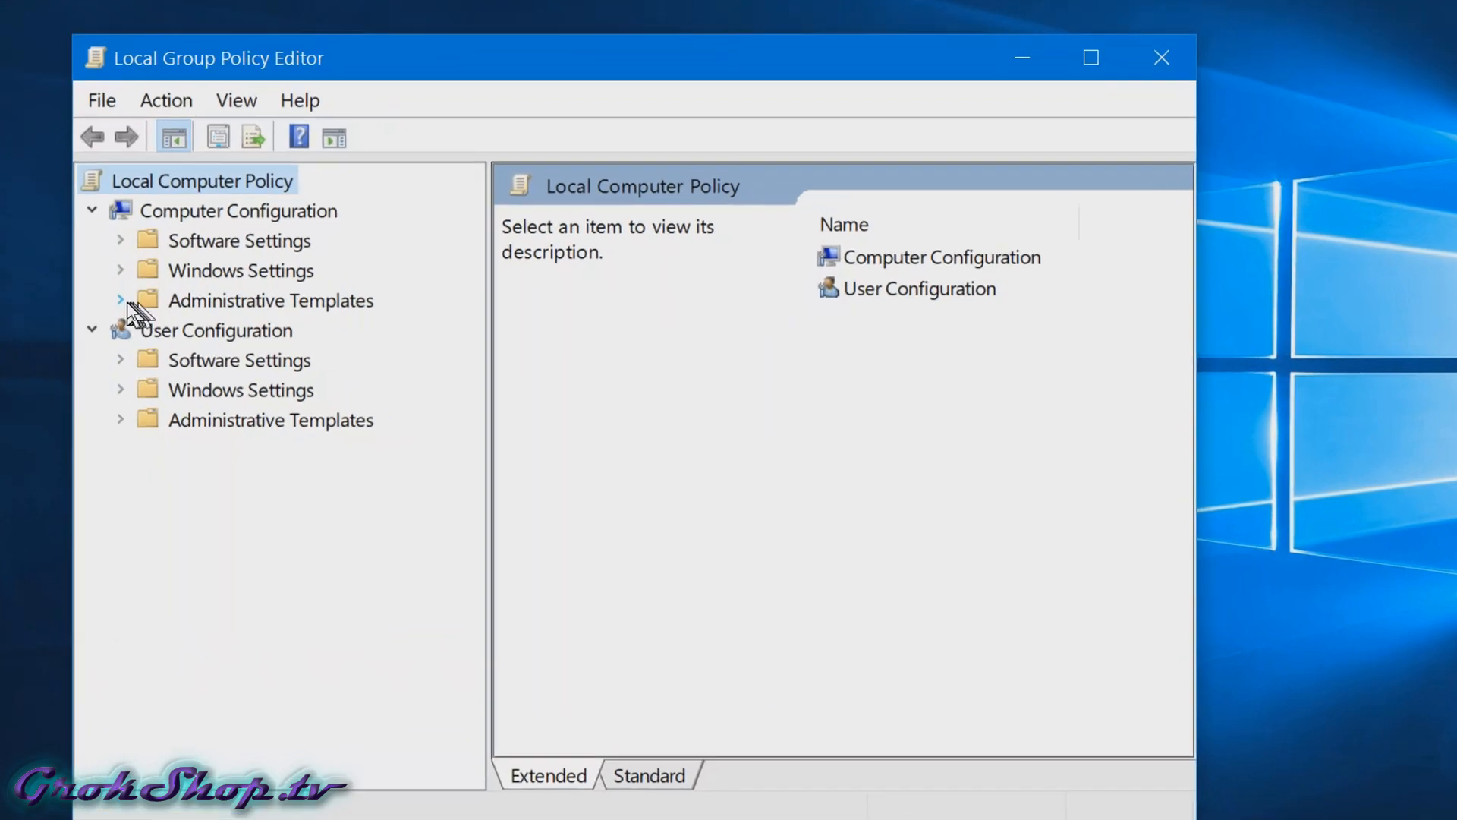
Step: Under Administrative Templates > App Privacy, bring up 'Let Windows apps run in the background' for editing
{"action": "left_click", "coordinate": [121, 300]}
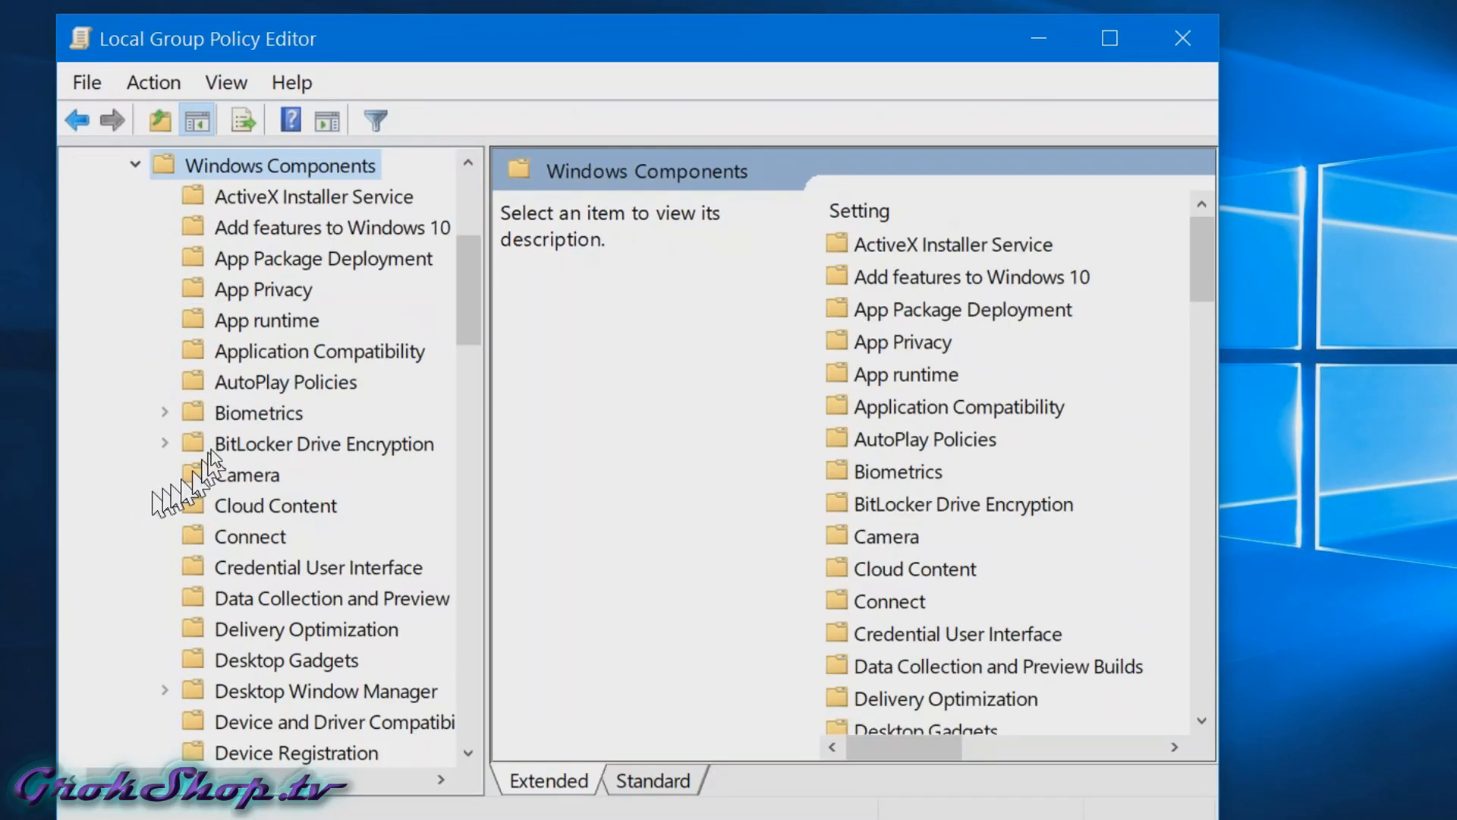
{"action": "left_click", "coordinate": [262, 289]}
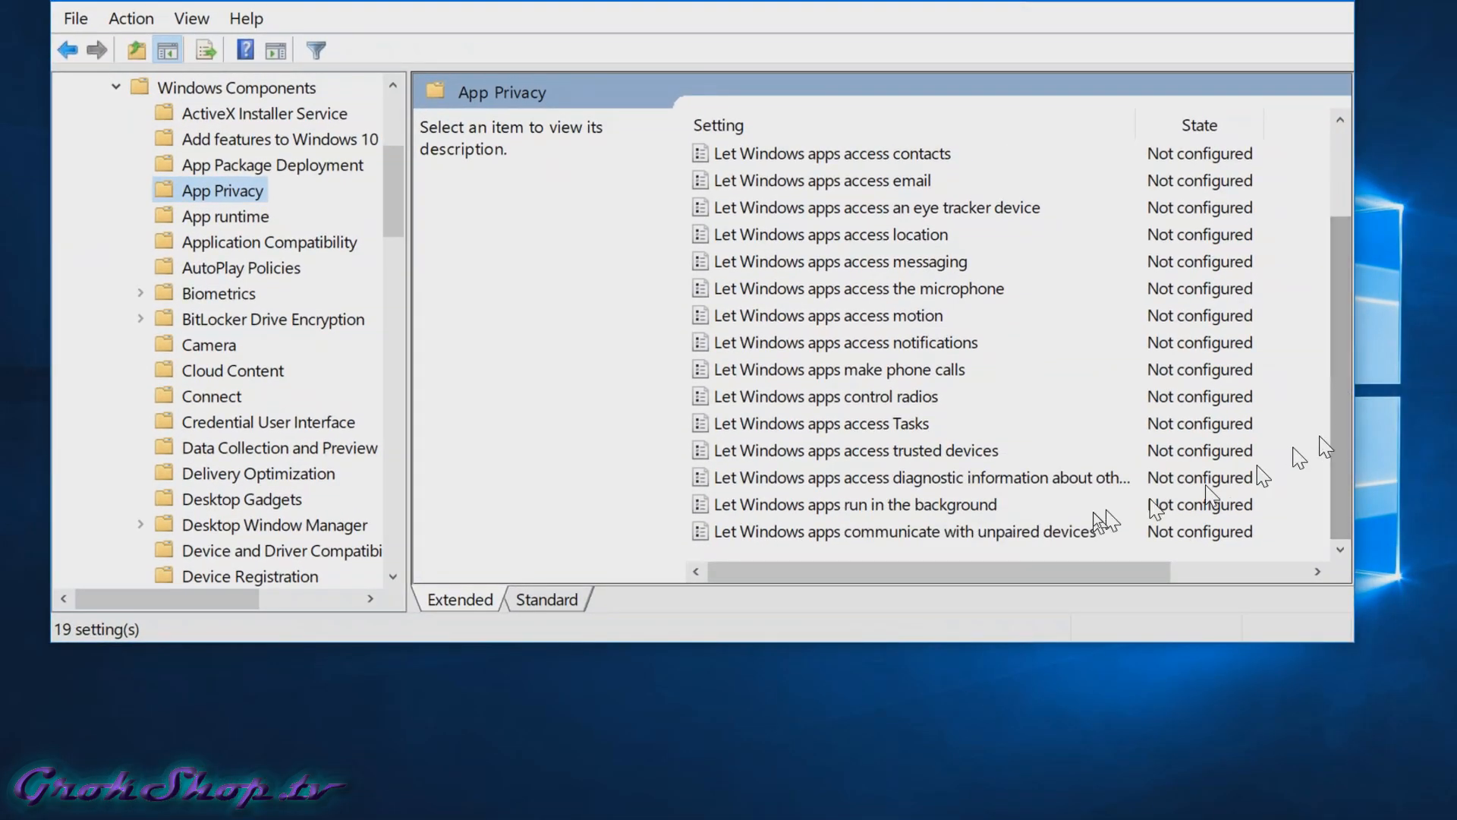
{"action": "left_click", "coordinate": [853, 506]}
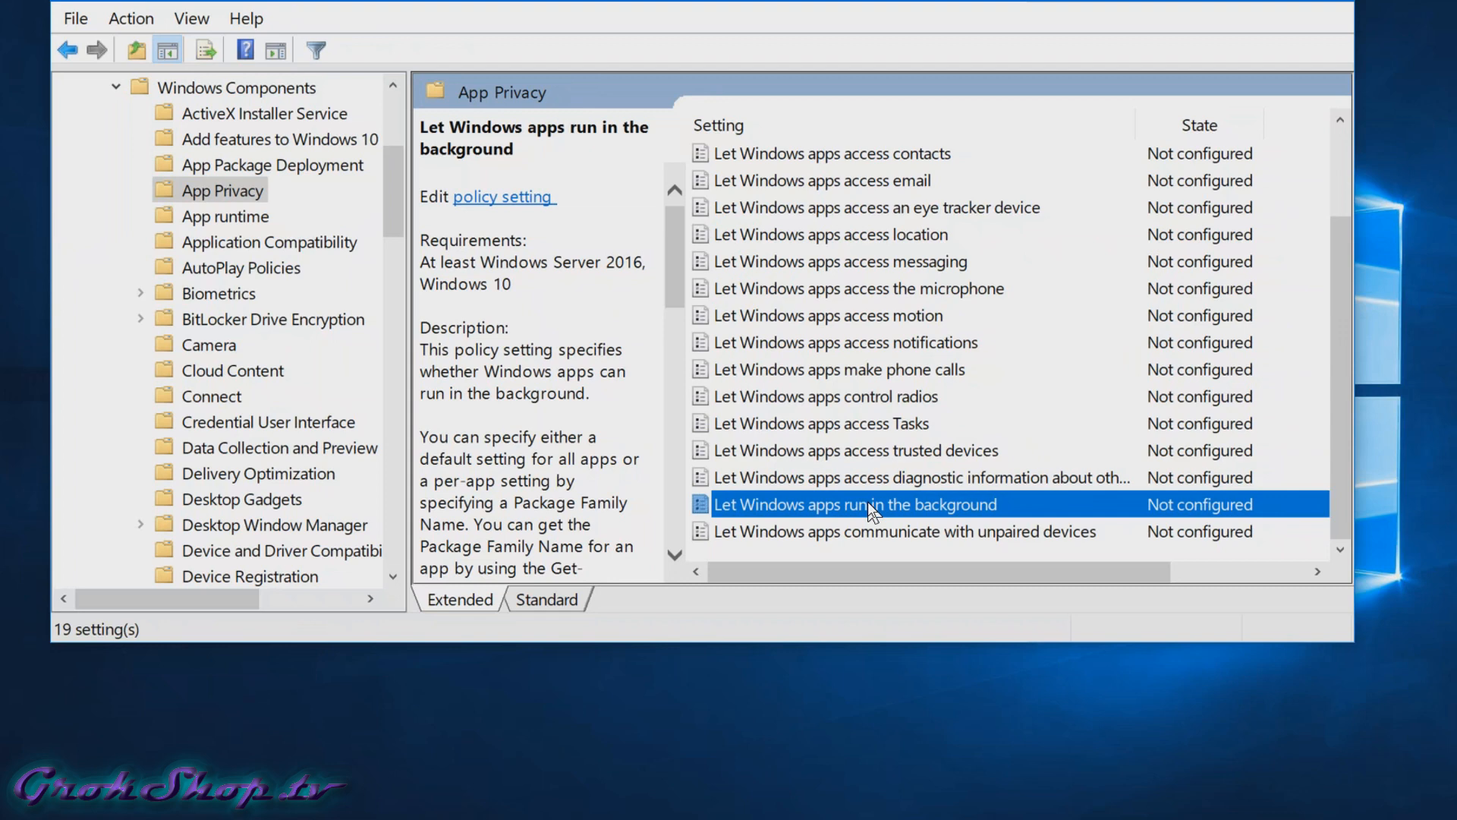
{"action": "double_click", "coordinate": [853, 504]}
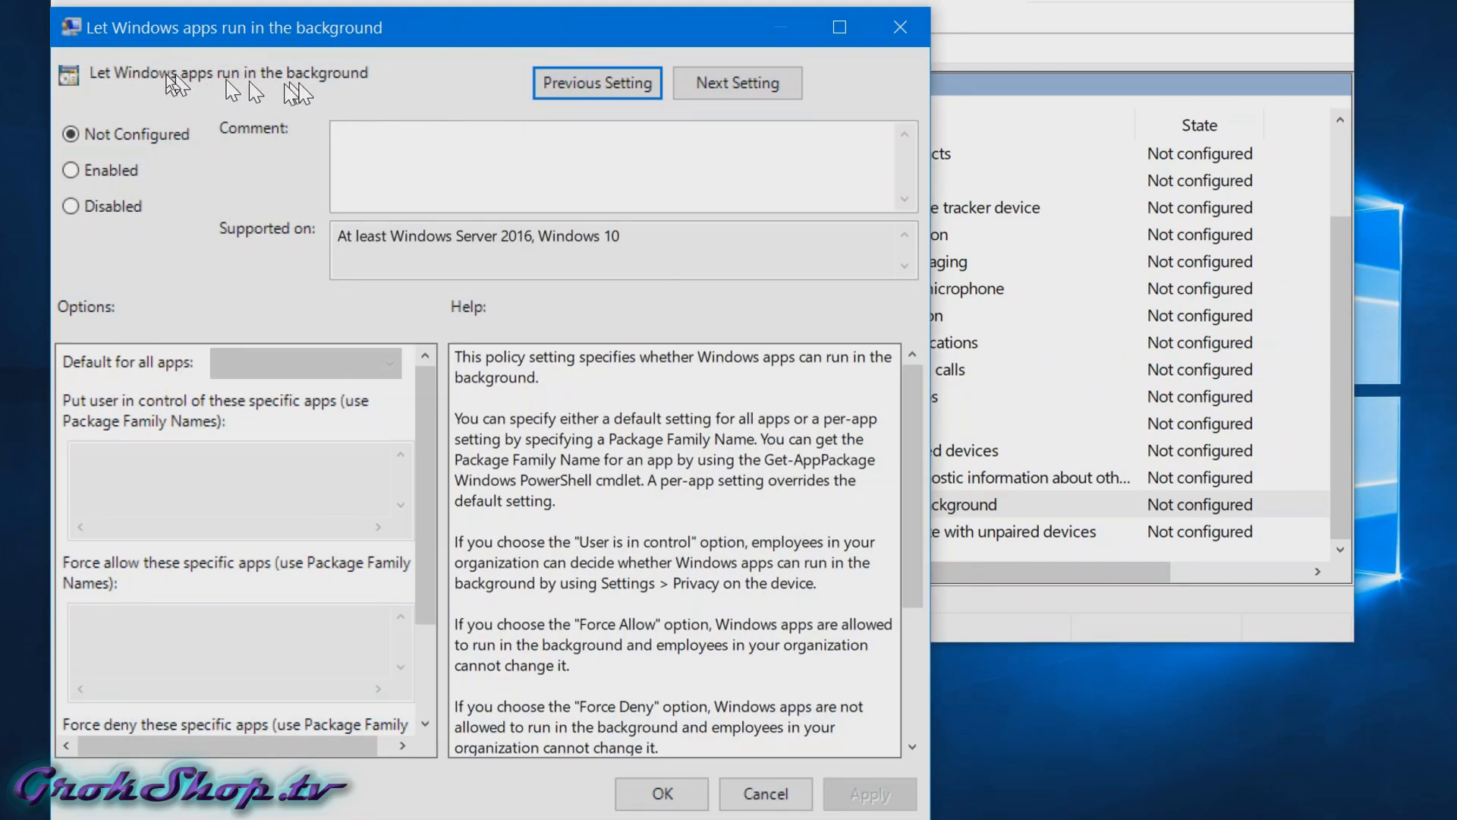
{"action": "mouse_move", "coordinate": [328, 97]}
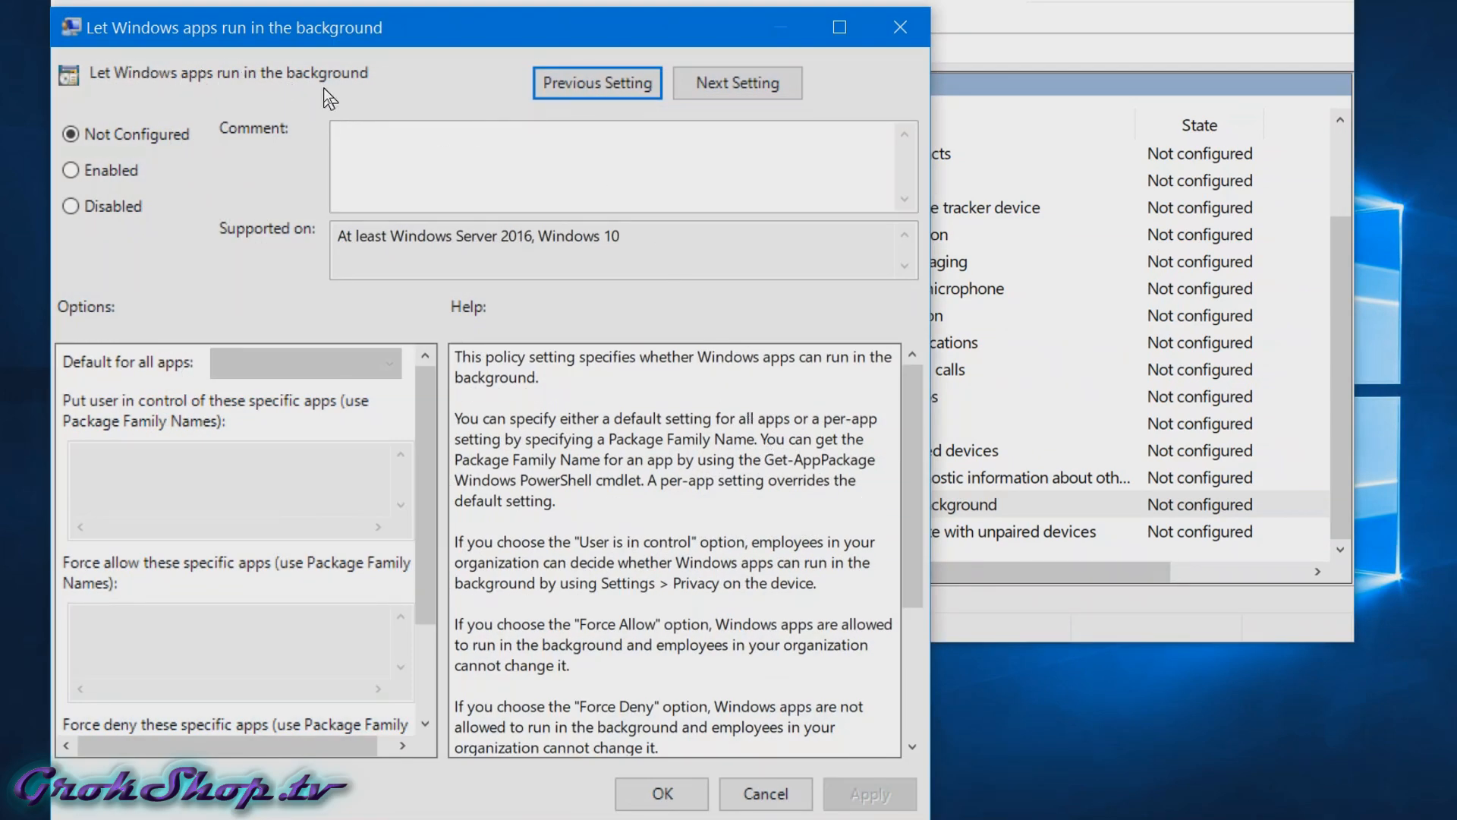
Step: Set the policy to Enabled with 'Default for all apps' Force Deny, apply and confirm it
{"action": "left_click", "coordinate": [71, 170]}
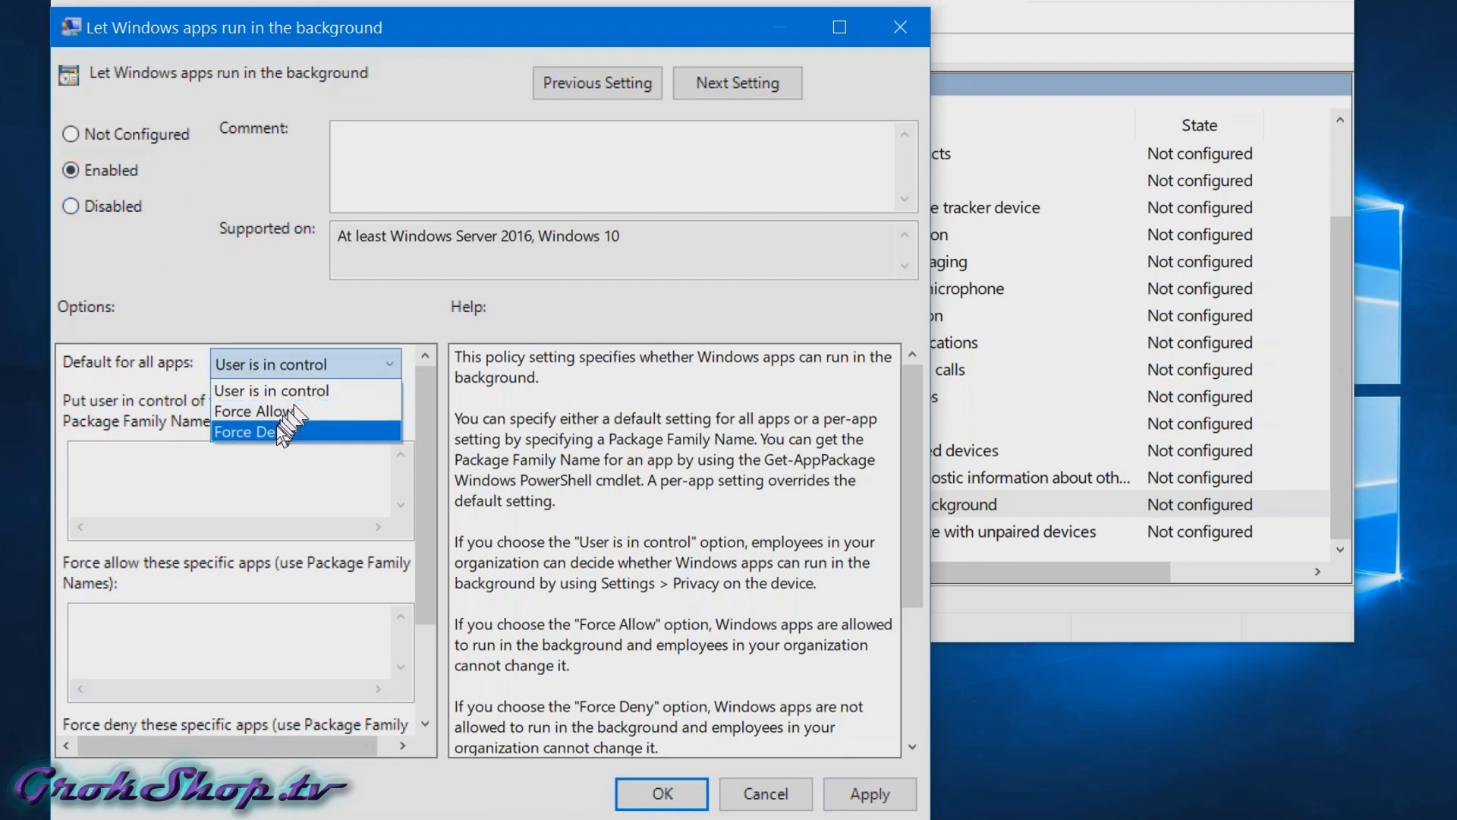
{"action": "left_click", "coordinate": [250, 431]}
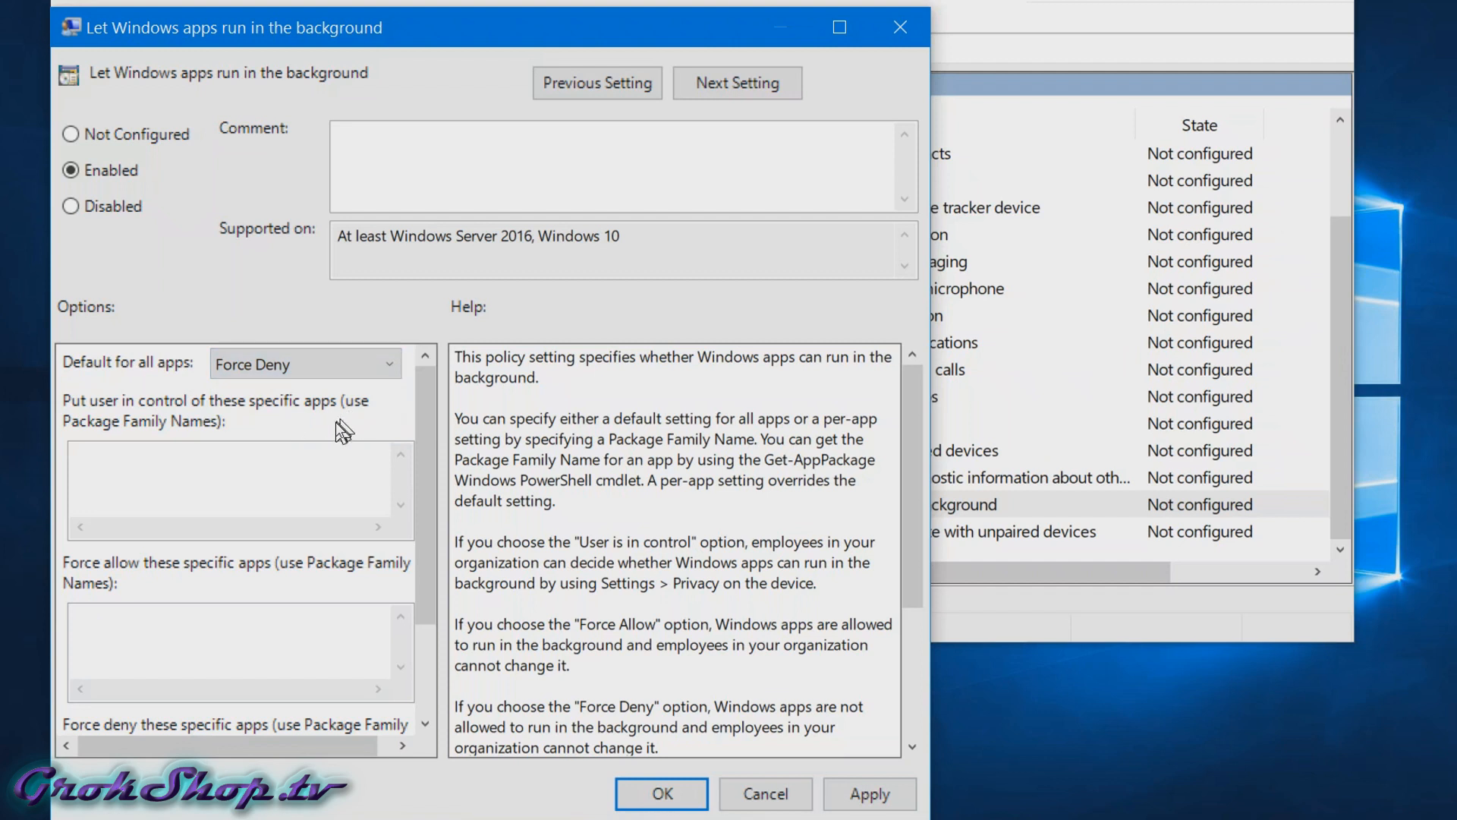
{"action": "mouse_move", "coordinate": [219, 437]}
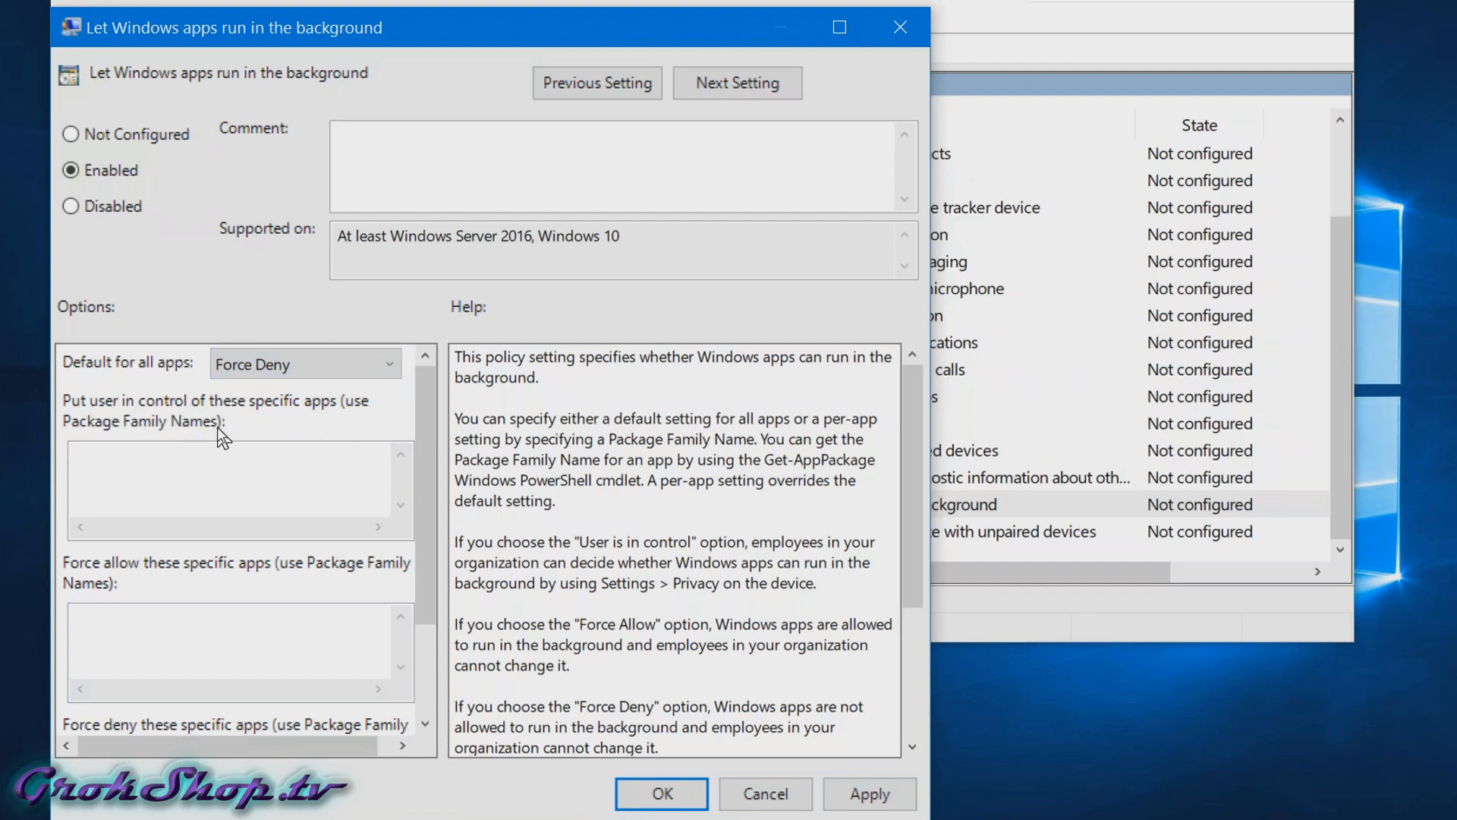
{"action": "left_click", "coordinate": [228, 628]}
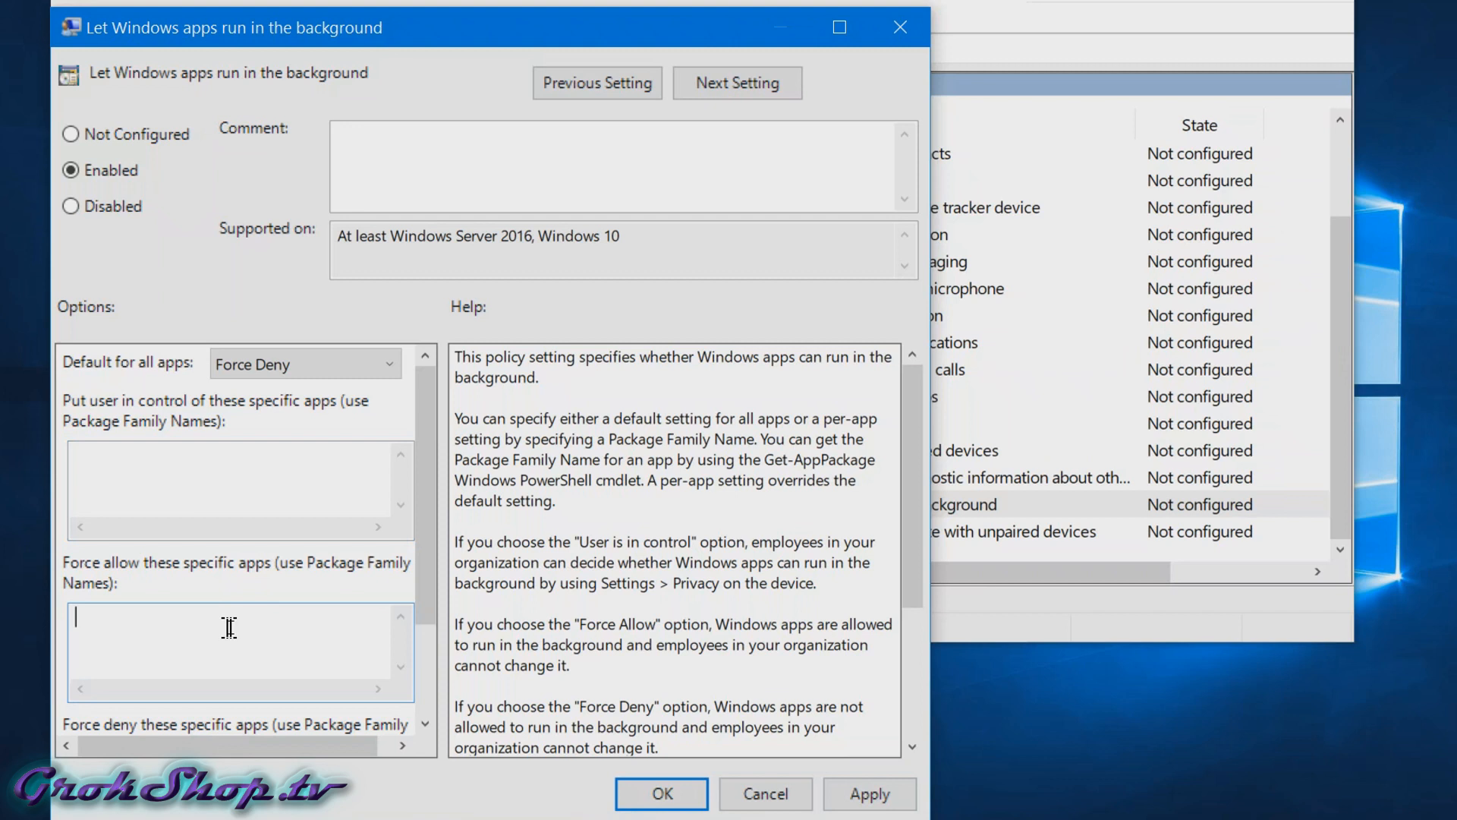
{"action": "scroll", "scroll_direction": "down", "scroll_amount": 3}
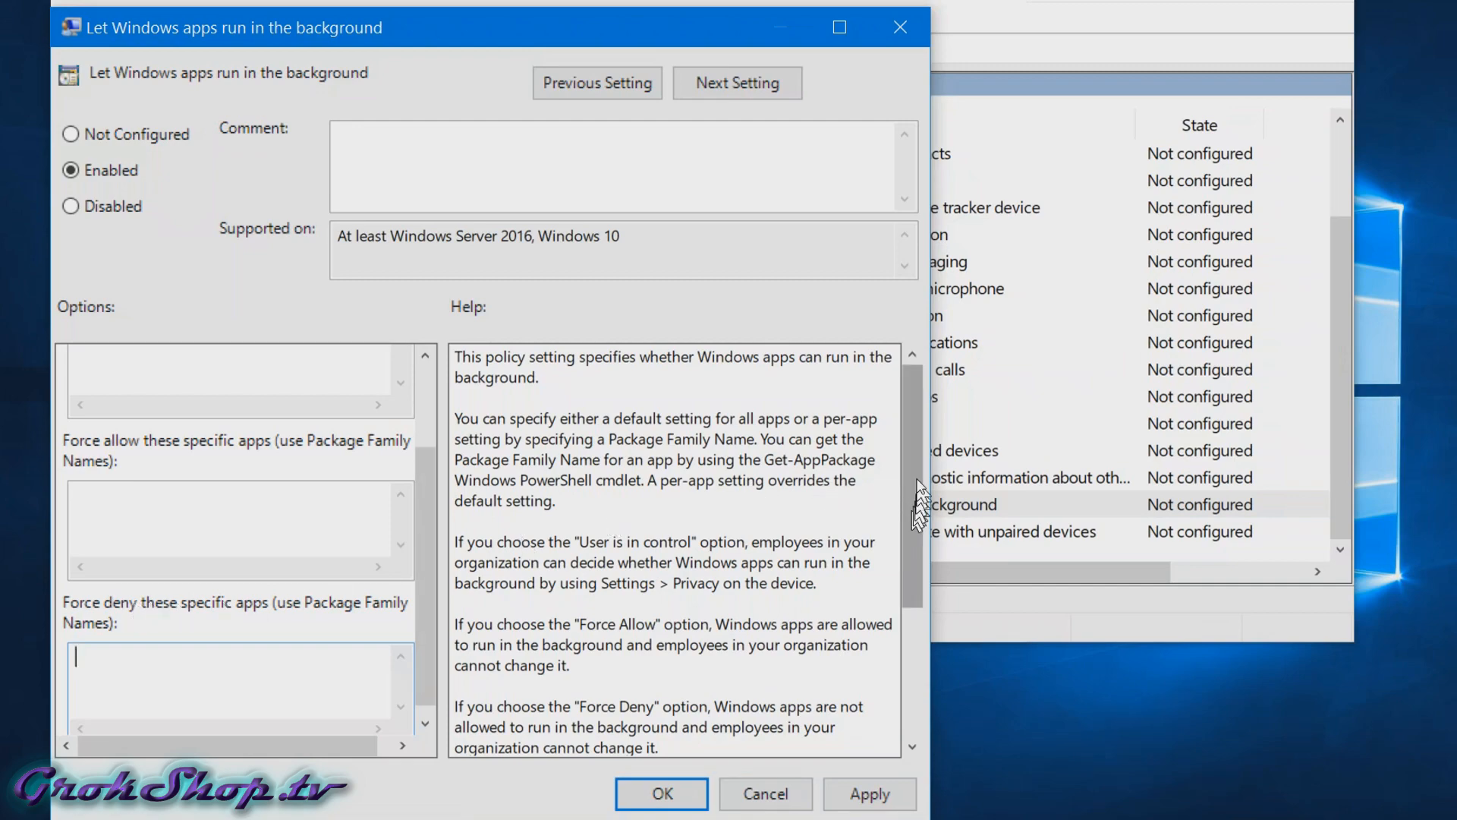
{"action": "left_click", "coordinate": [662, 794]}
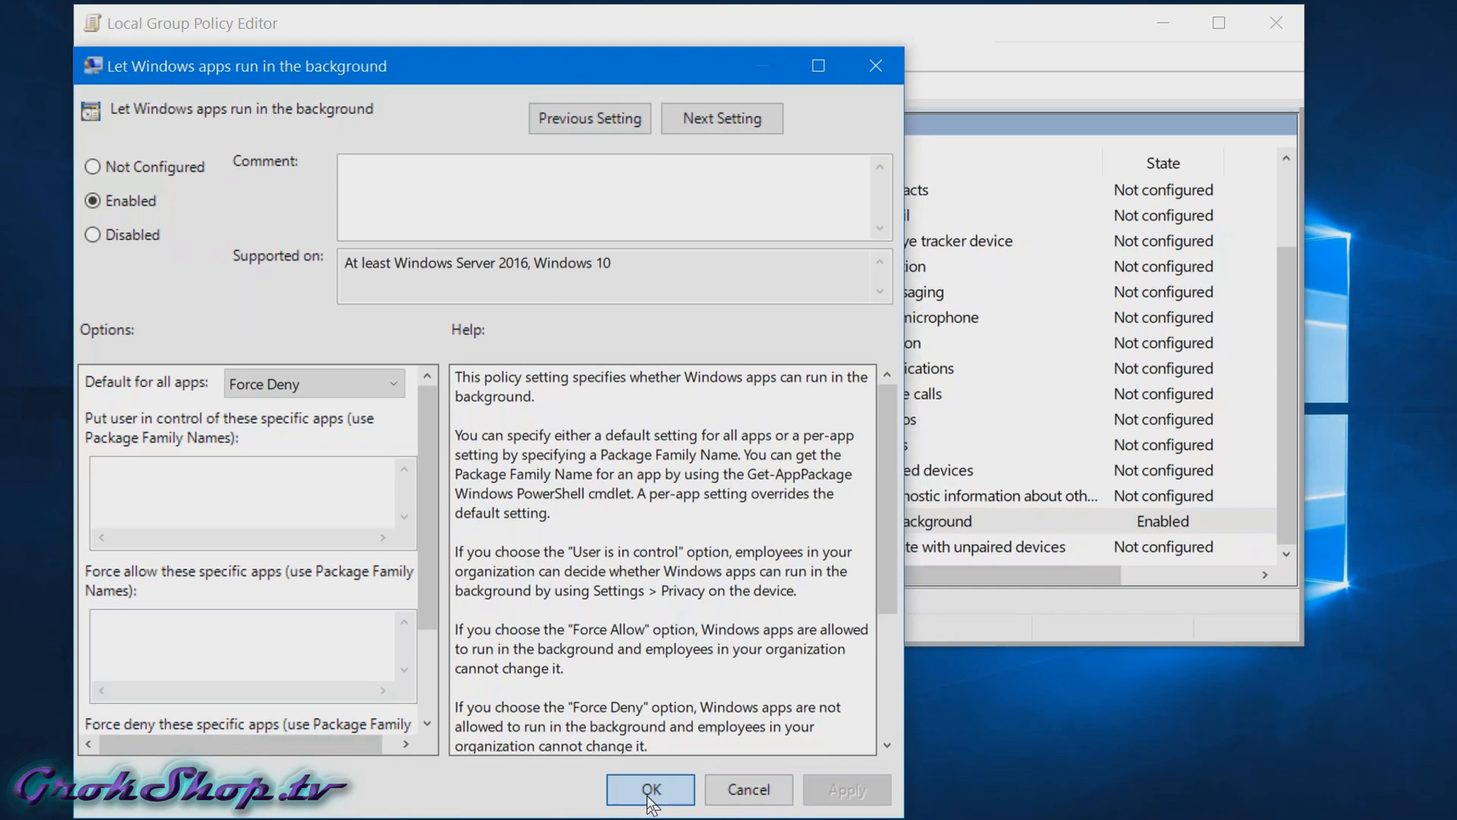
{"action": "left_click", "coordinate": [649, 789]}
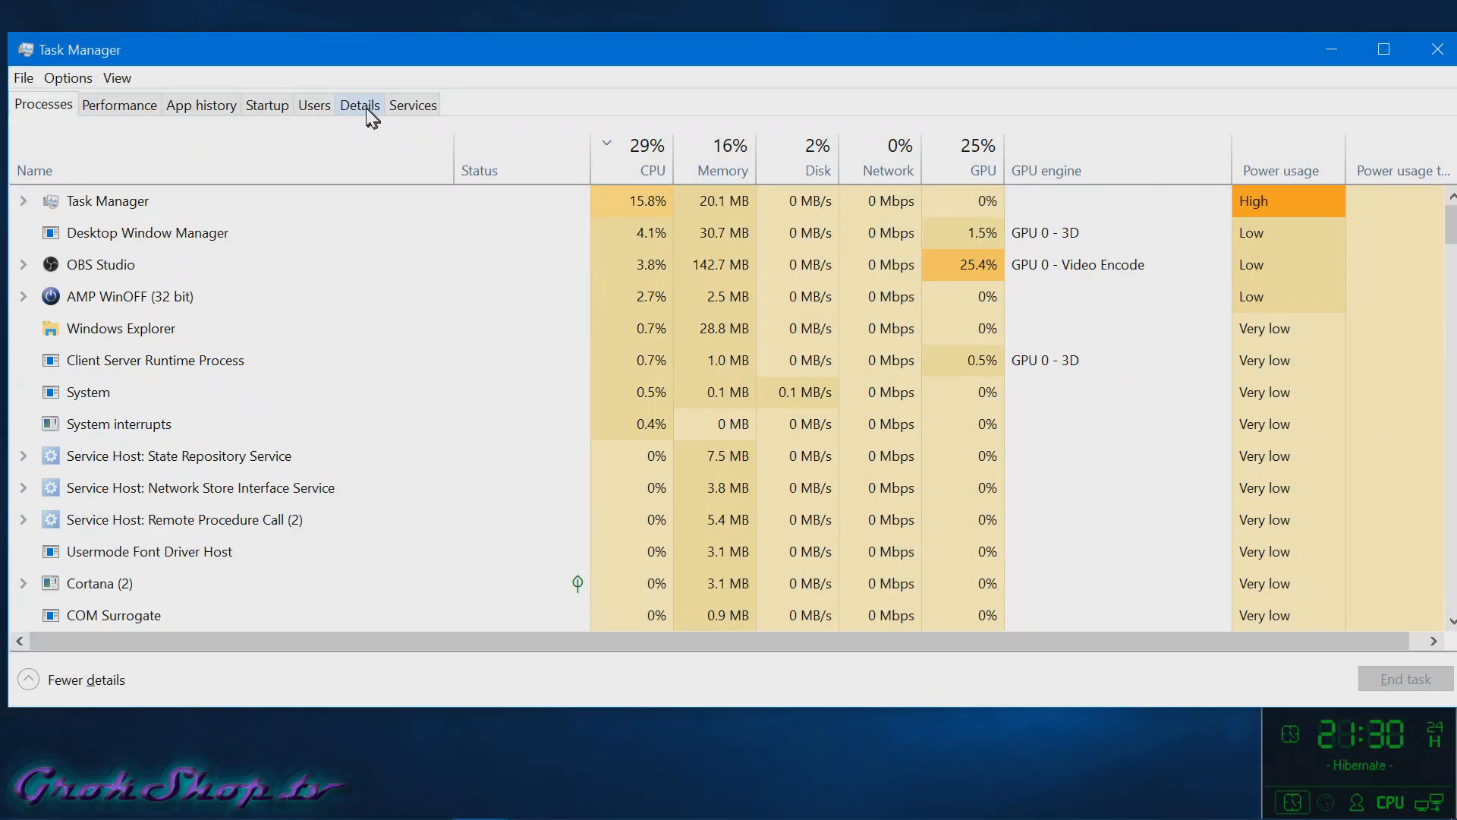
Step: Review the App history list of per-app resource usage, then return to Start
{"action": "left_click", "coordinate": [200, 105]}
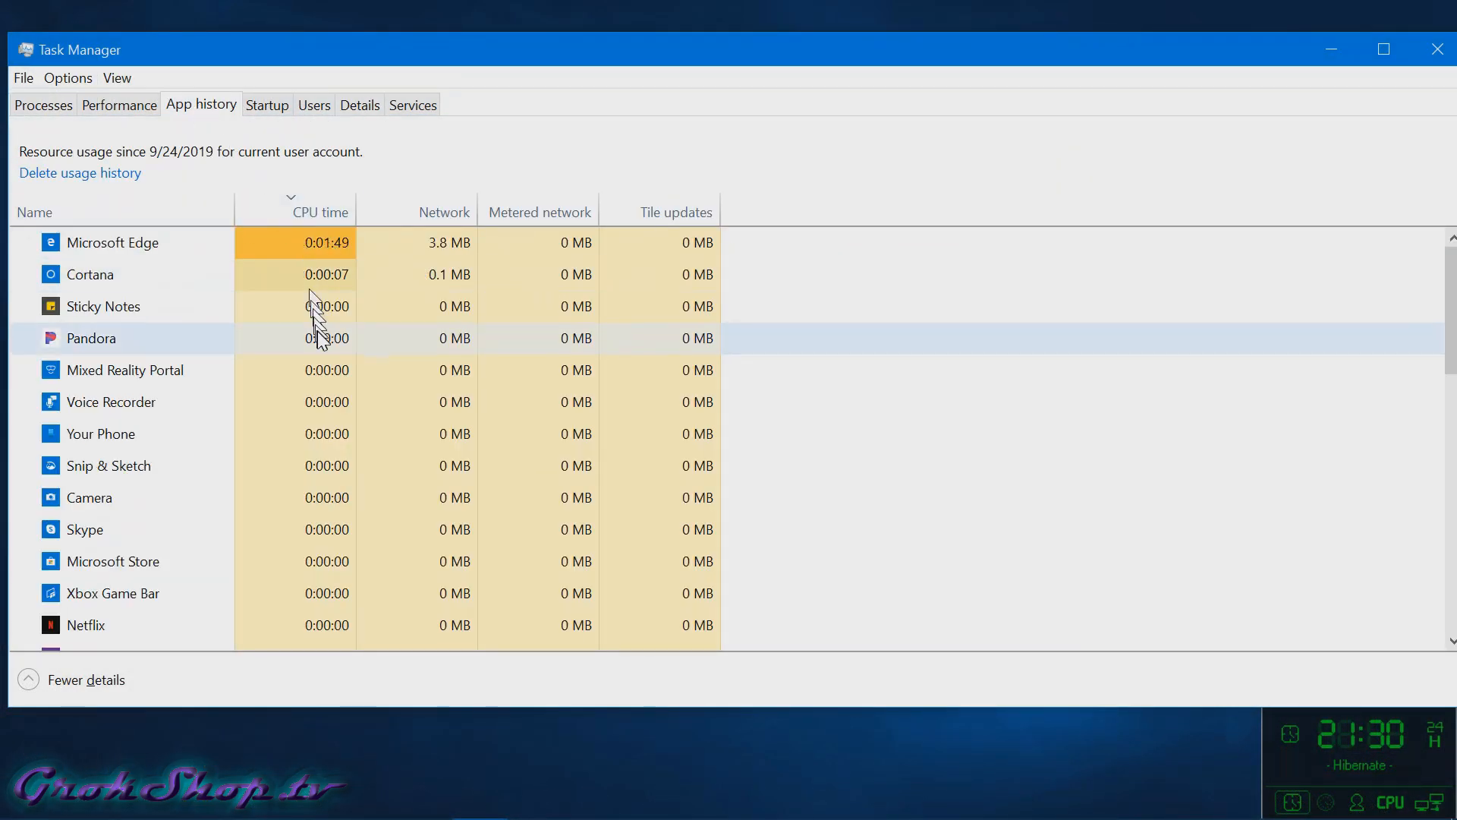
{"action": "scroll", "scroll_direction": "down", "scroll_amount": 3}
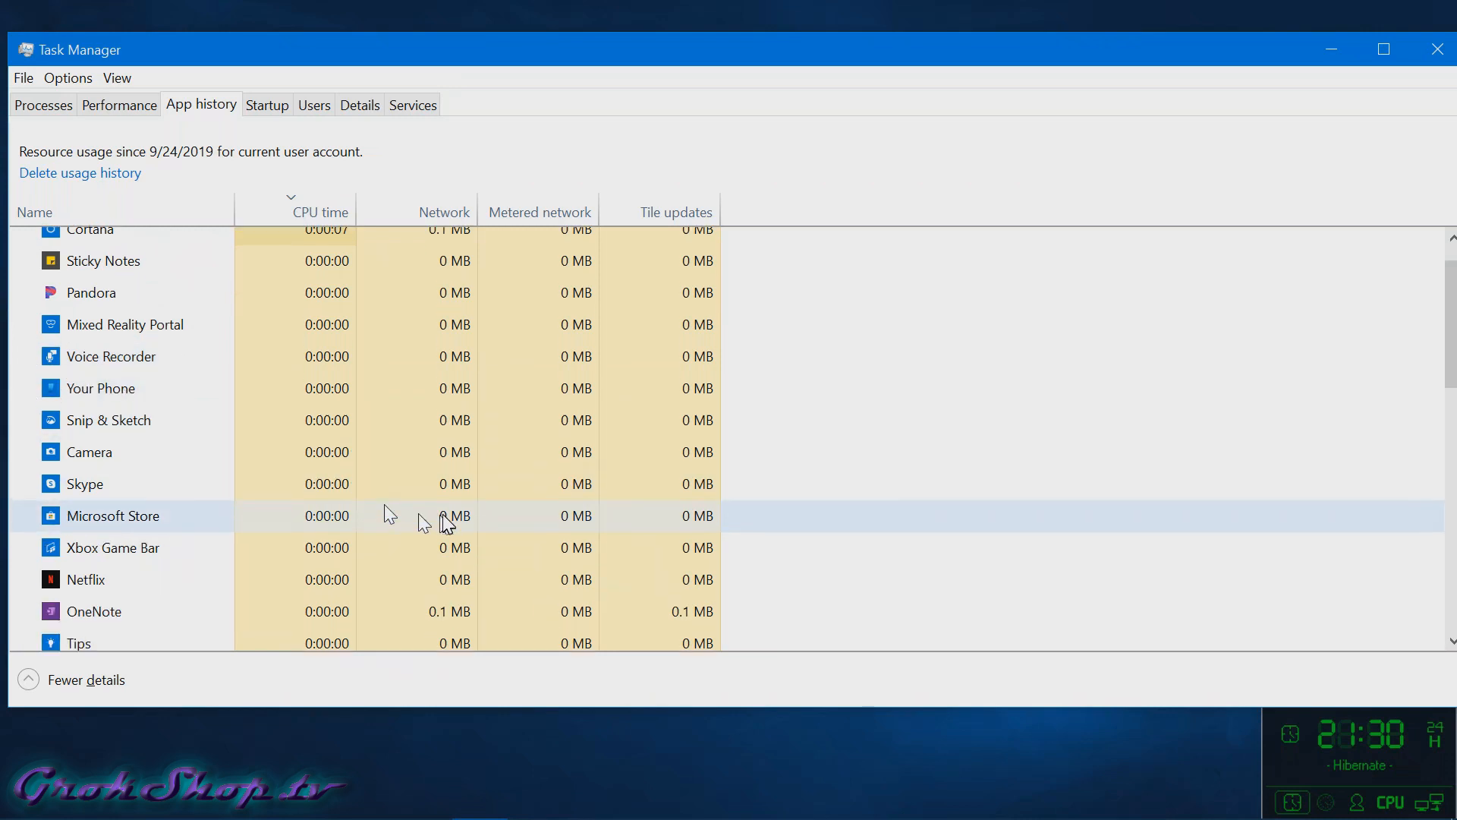
{"action": "scroll", "scroll_direction": "down", "scroll_amount": 3}
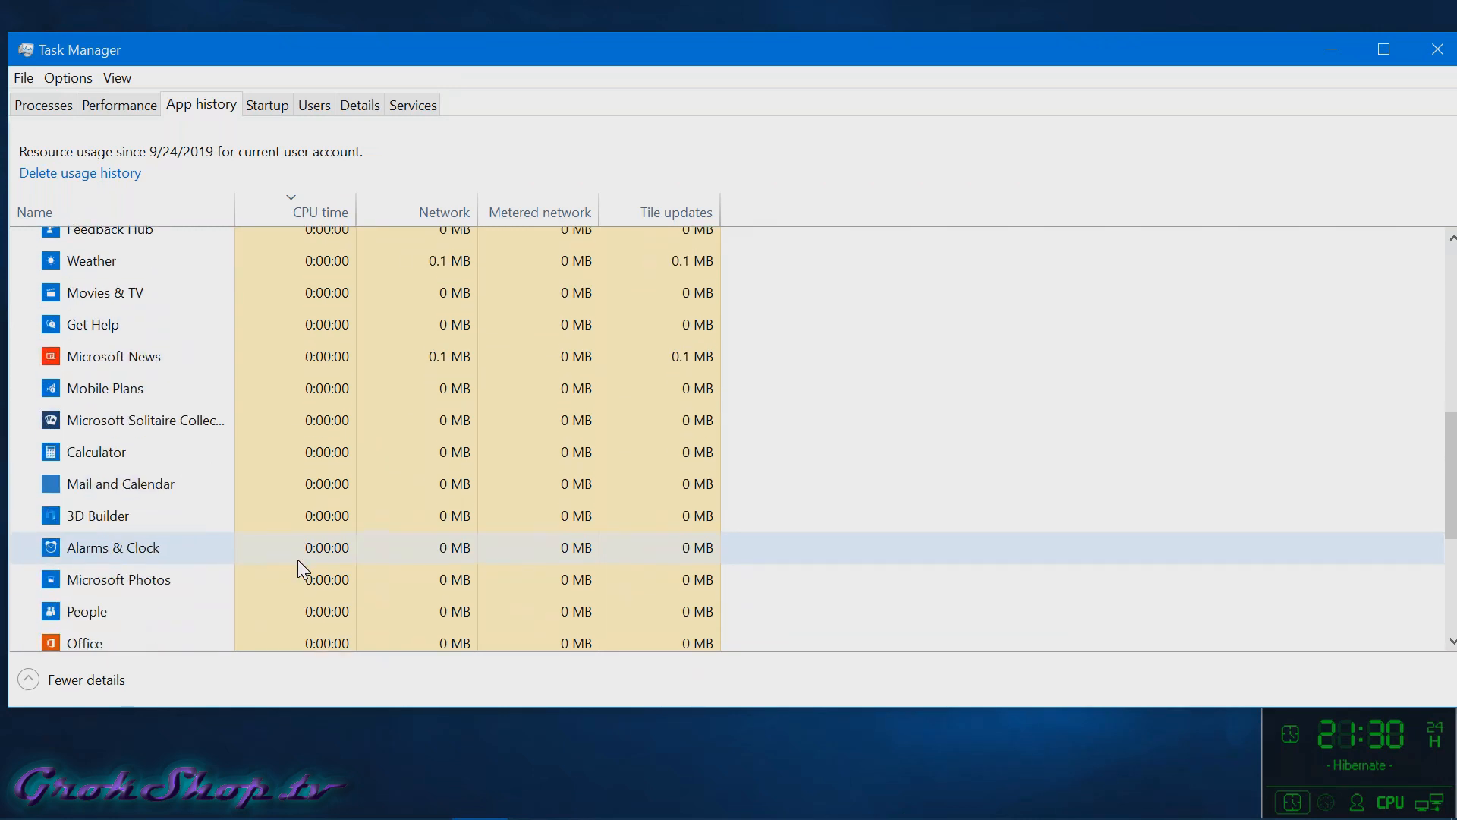
{"action": "left_click", "coordinate": [18, 800]}
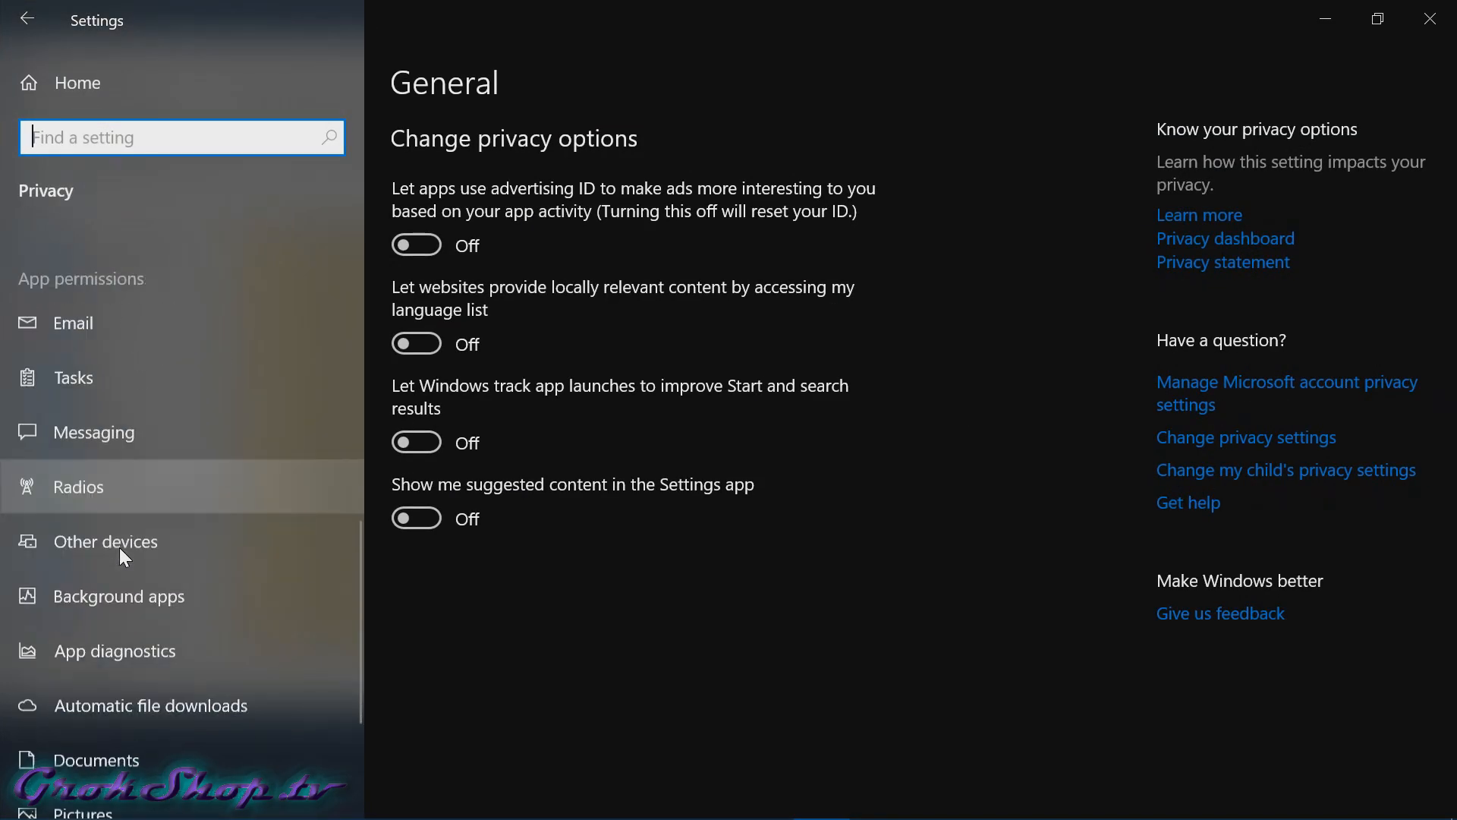
Step: Confirm every app on the Background apps page is Off, then close Settings
{"action": "left_click", "coordinate": [118, 595]}
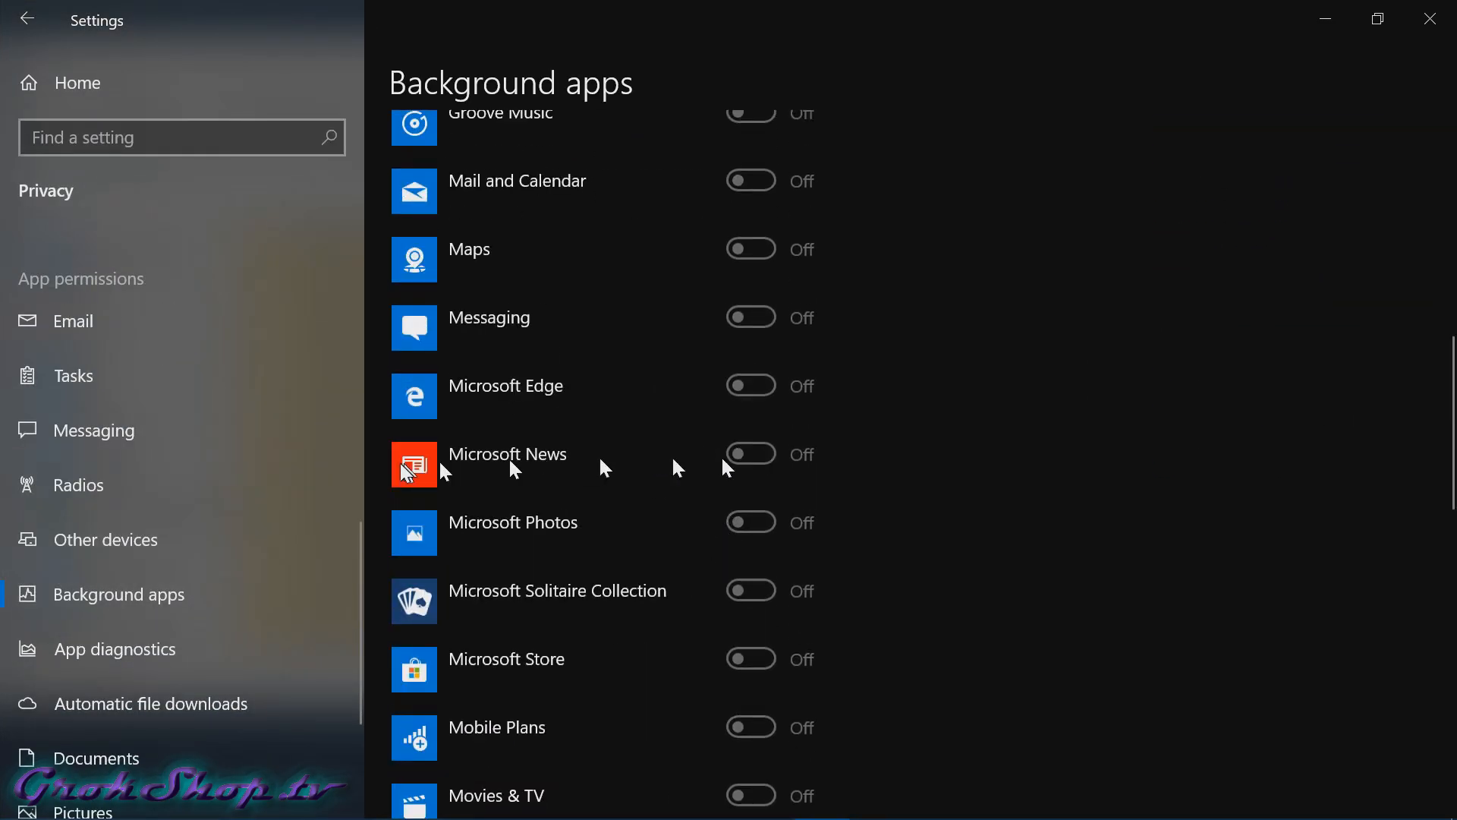
{"action": "scroll", "scroll_direction": "down", "scroll_amount": 3}
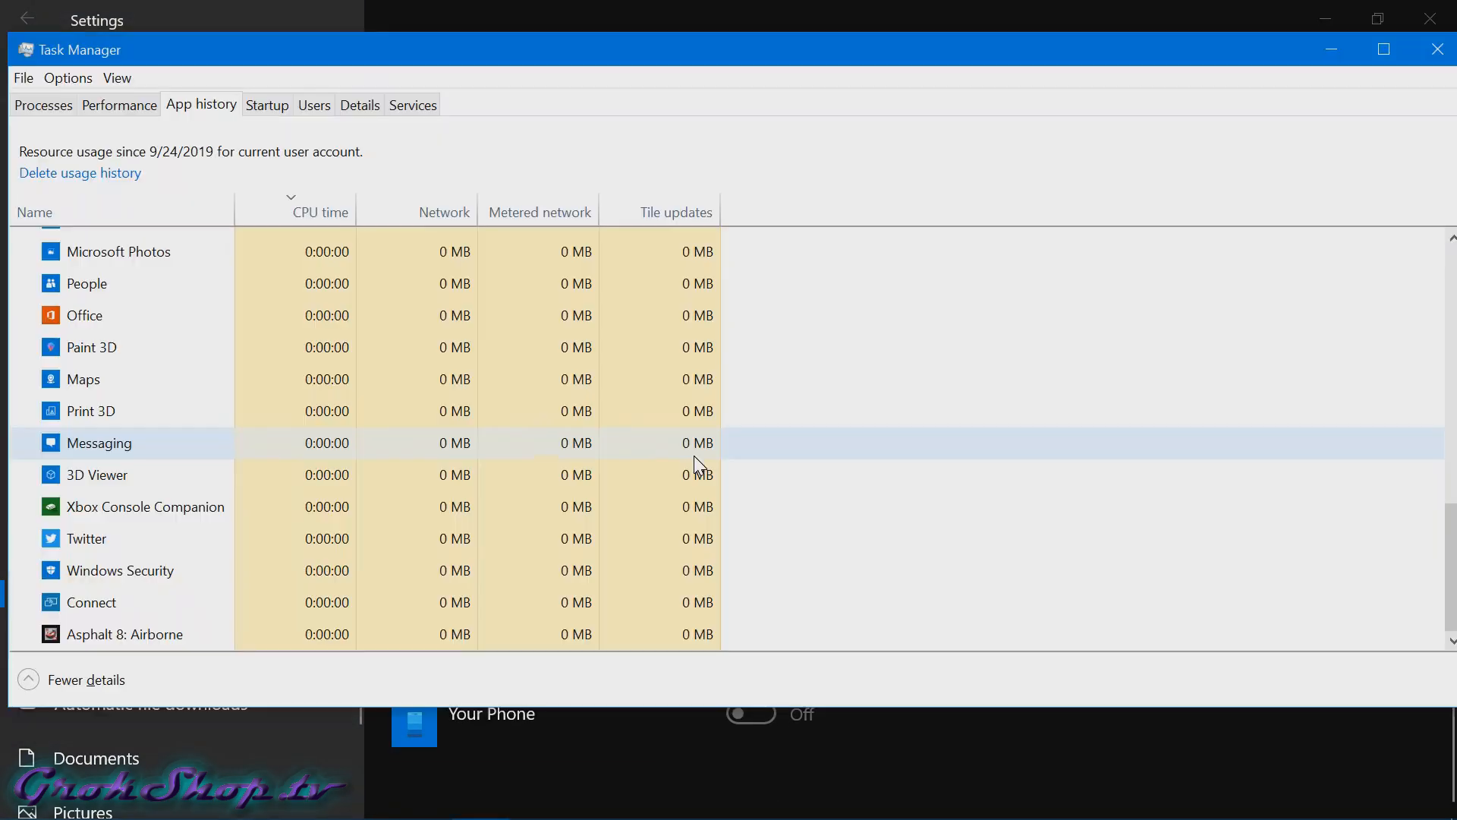
{"action": "scroll", "scroll_direction": "up", "scroll_amount": 3}
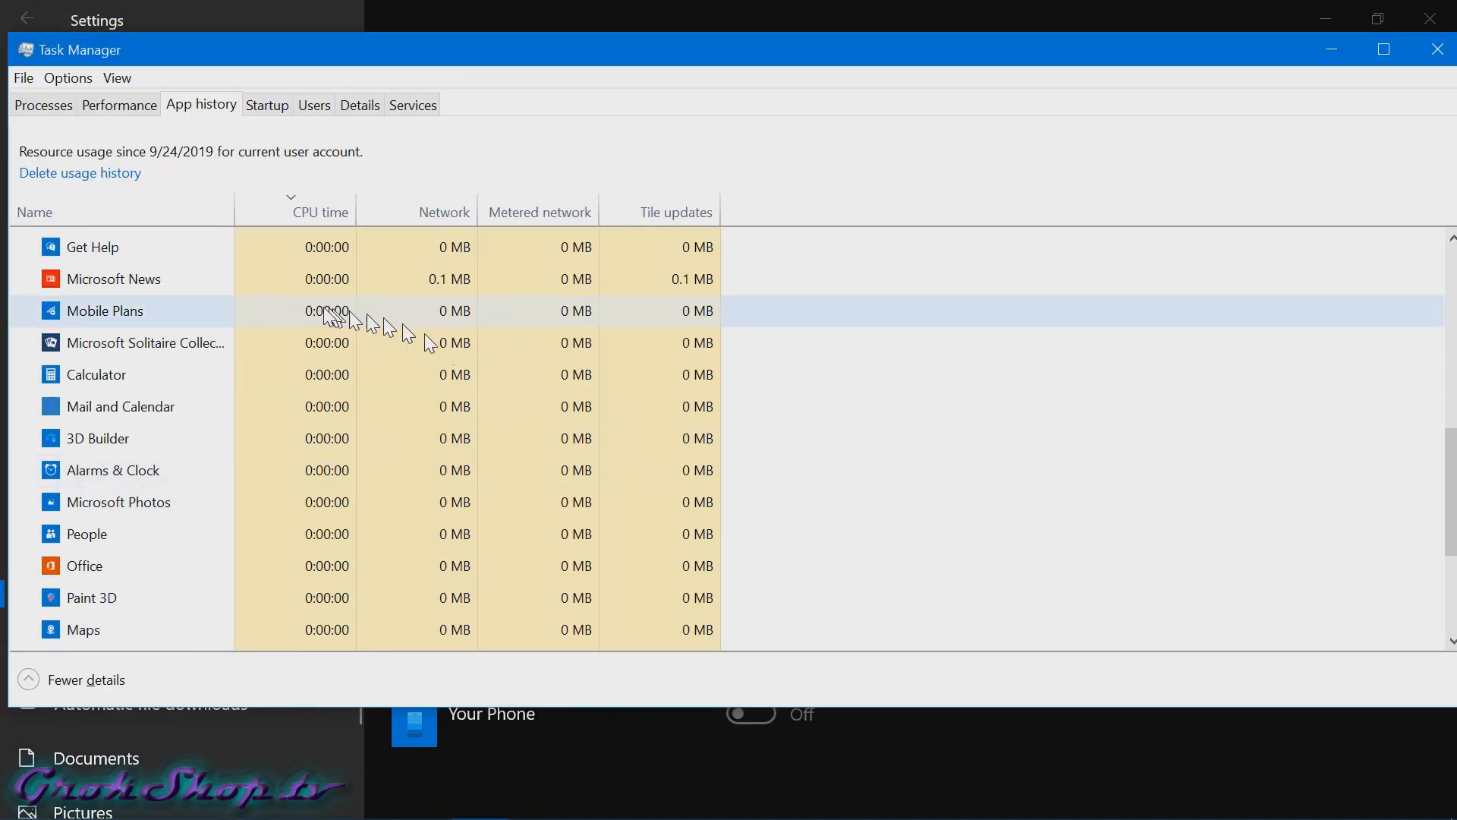
{"action": "left_click", "coordinate": [1437, 49]}
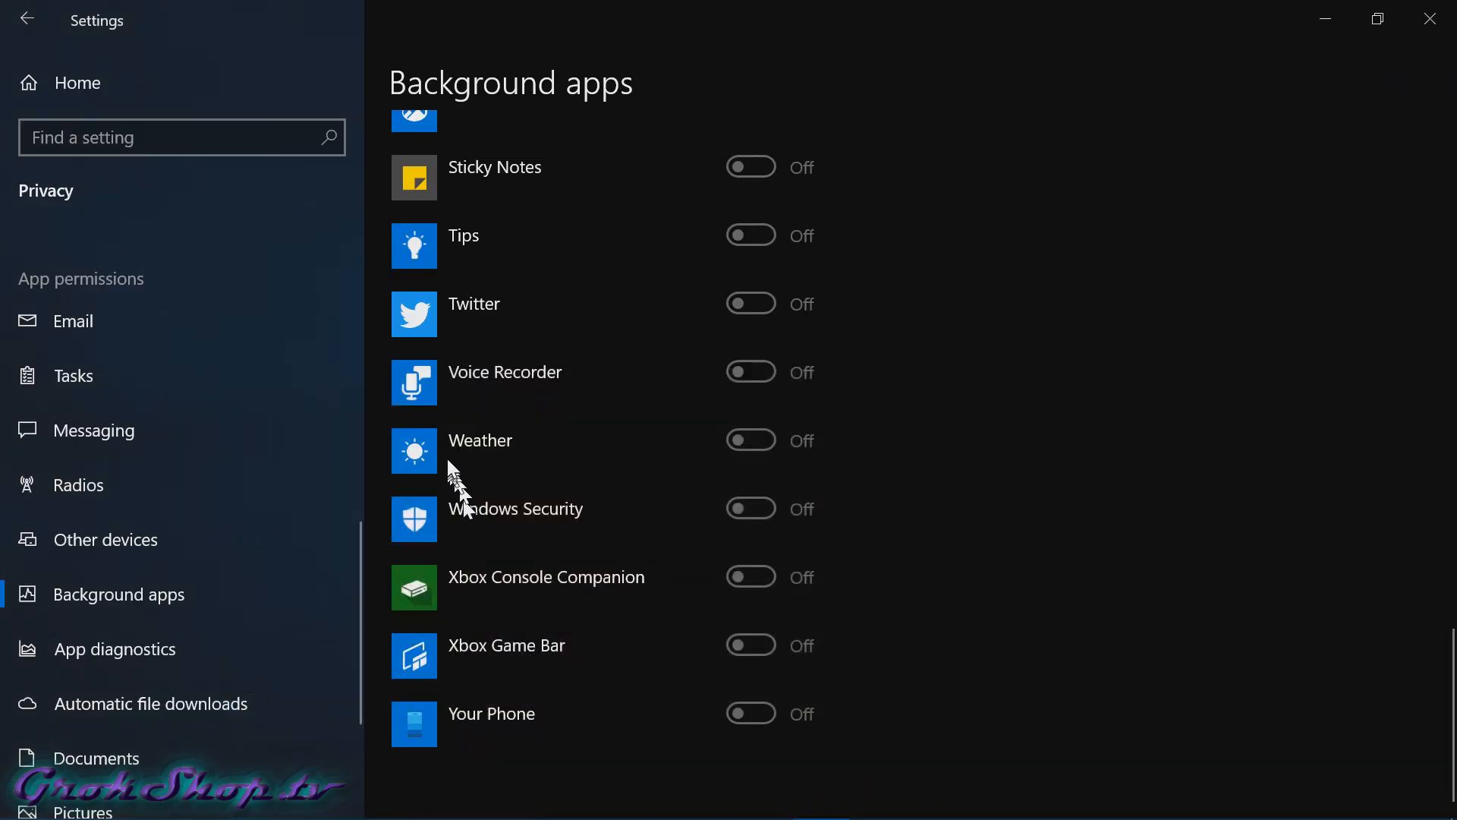
{"action": "left_click", "coordinate": [1430, 18]}
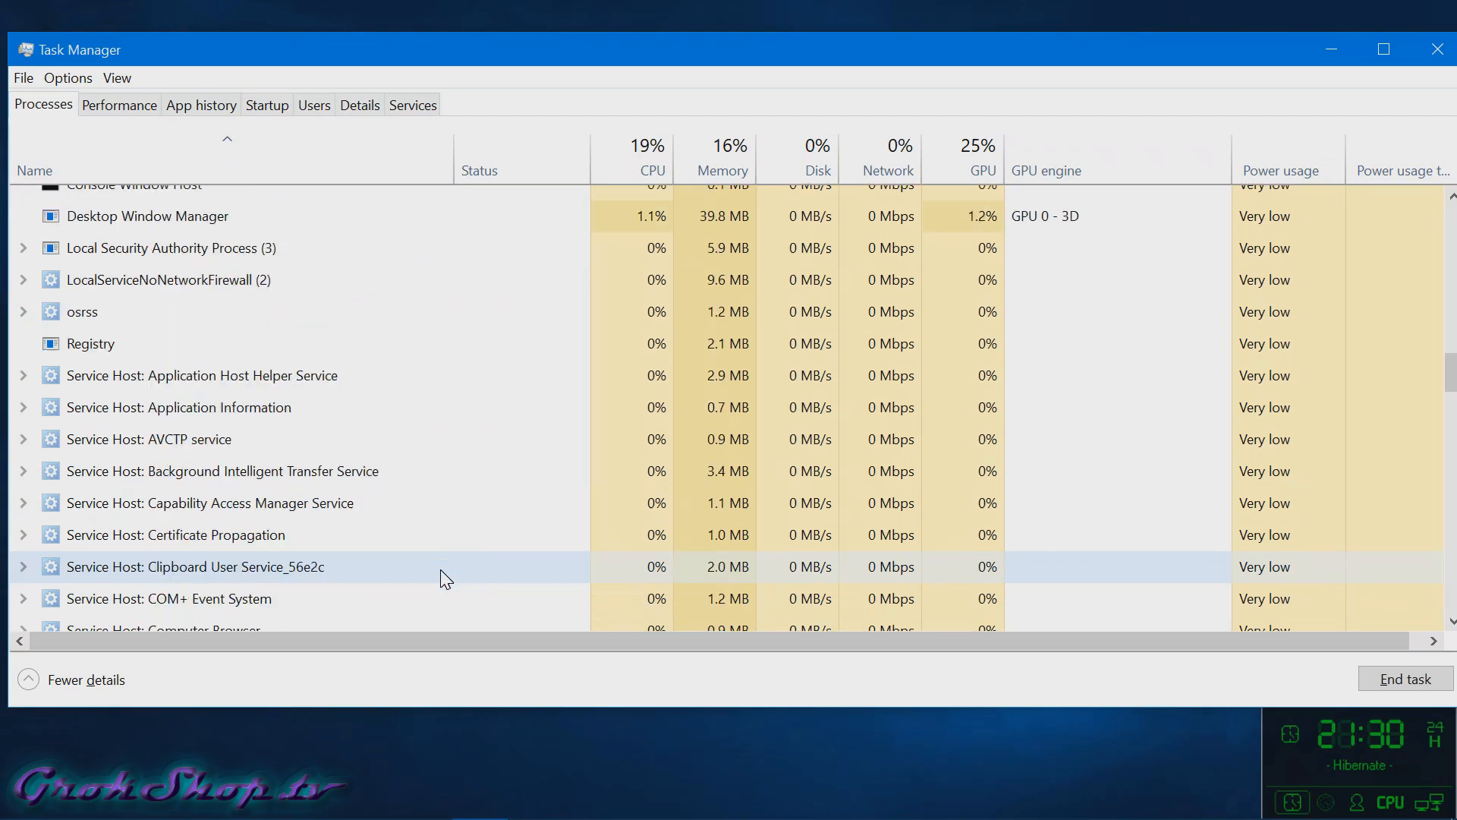
{"action": "scroll", "scroll_direction": "down", "scroll_amount": 3}
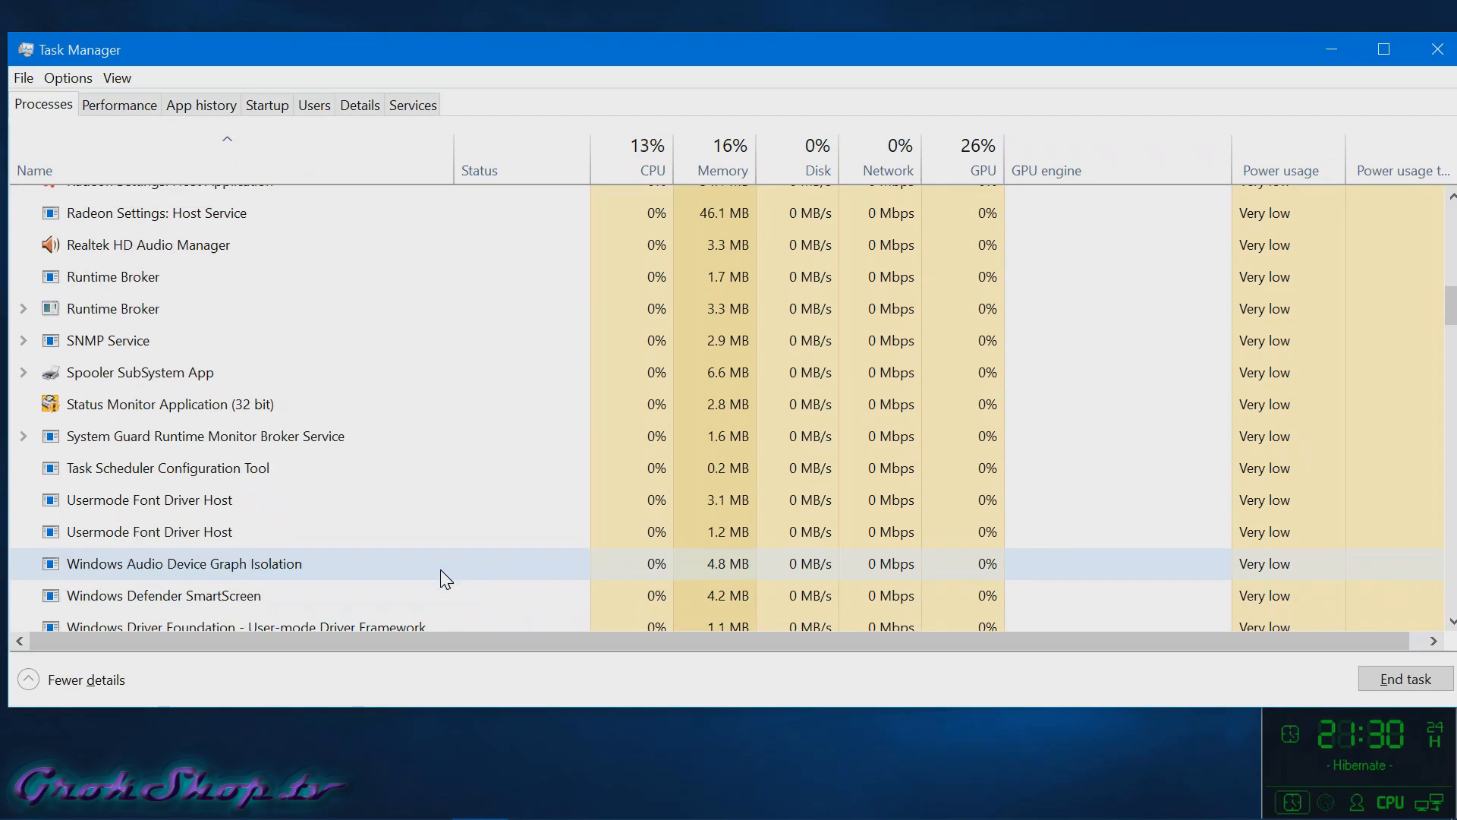